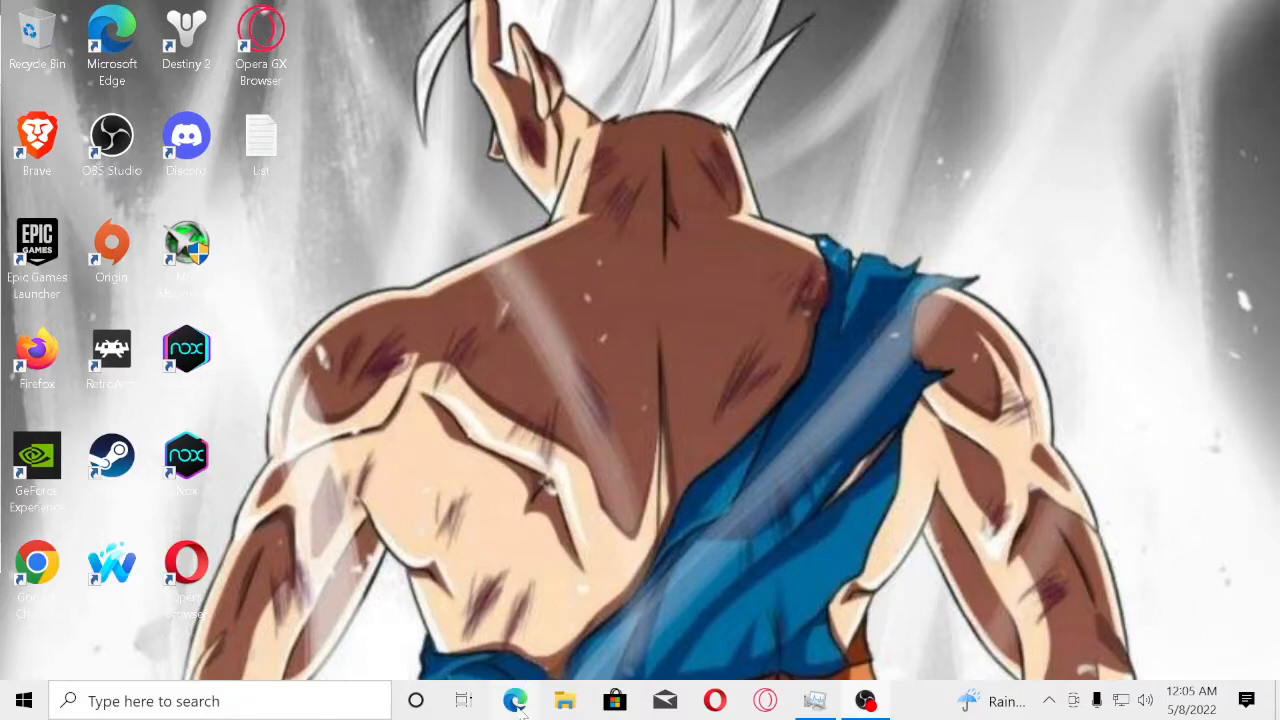
pyautogui.moveTo(596, 638)
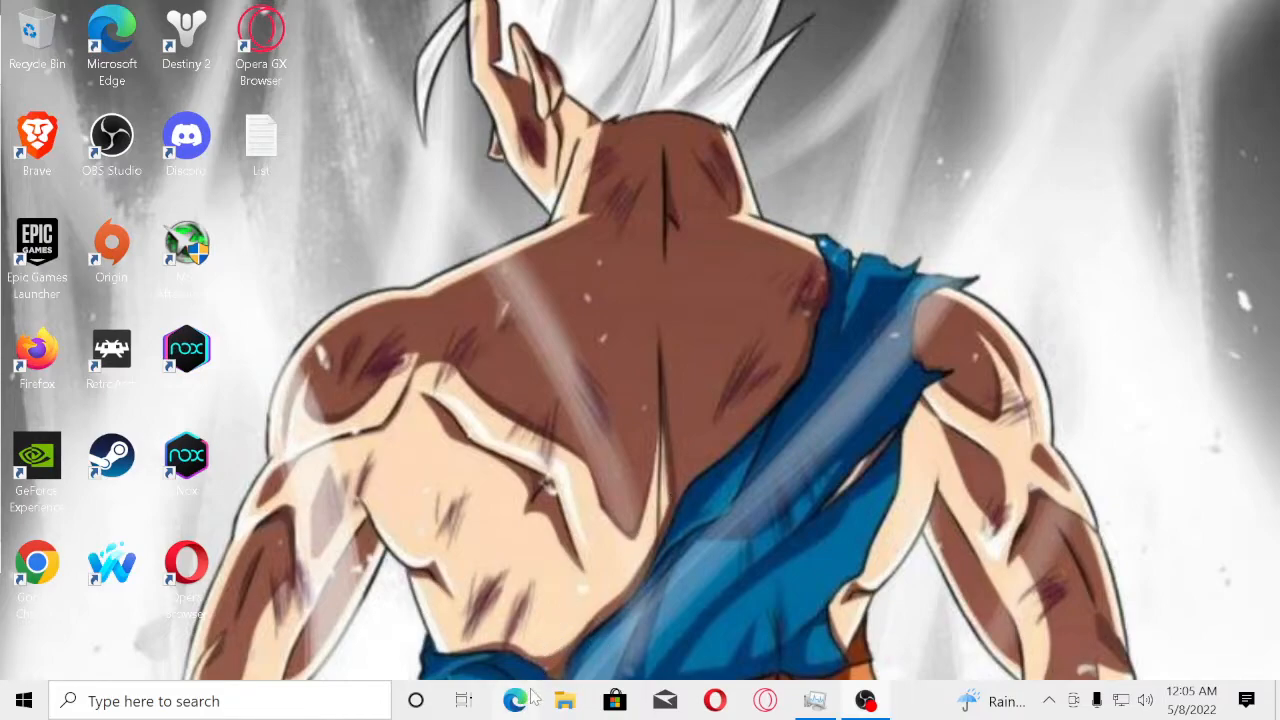
# Step: Launch the NoxPlayer emulator from its desktop shortcut
pyautogui.click(516, 700)
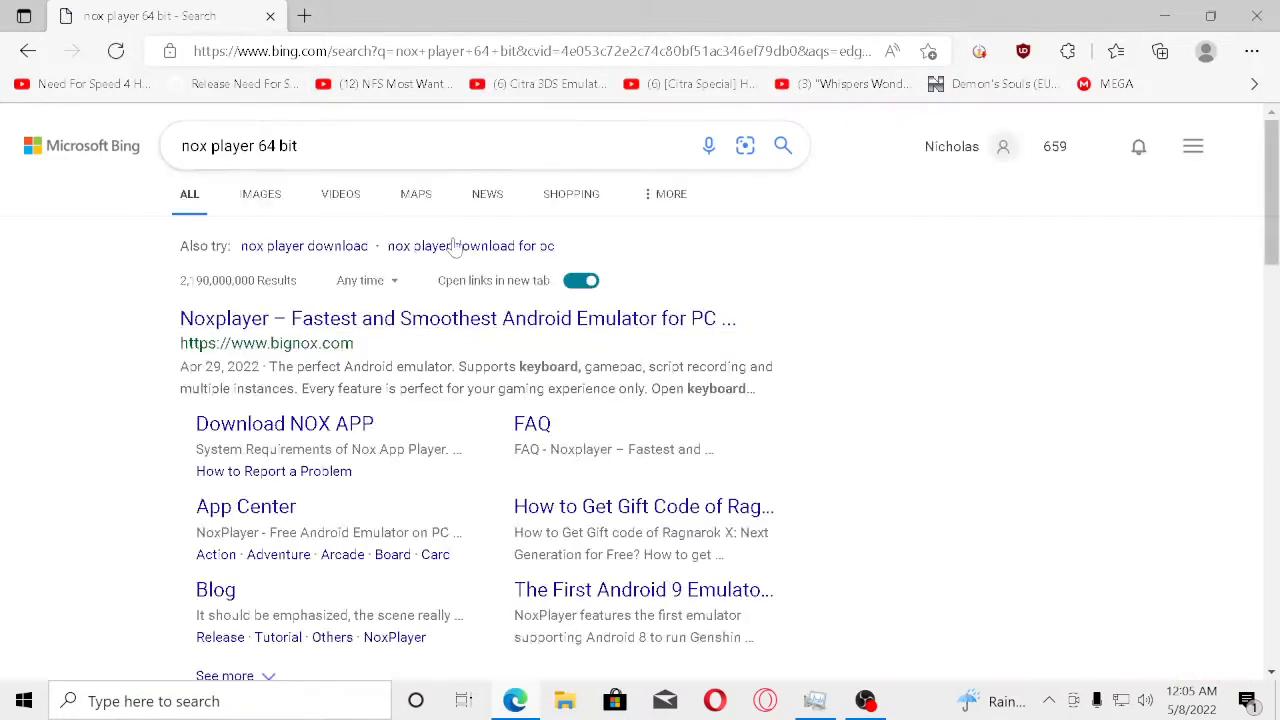
pyautogui.click(456, 318)
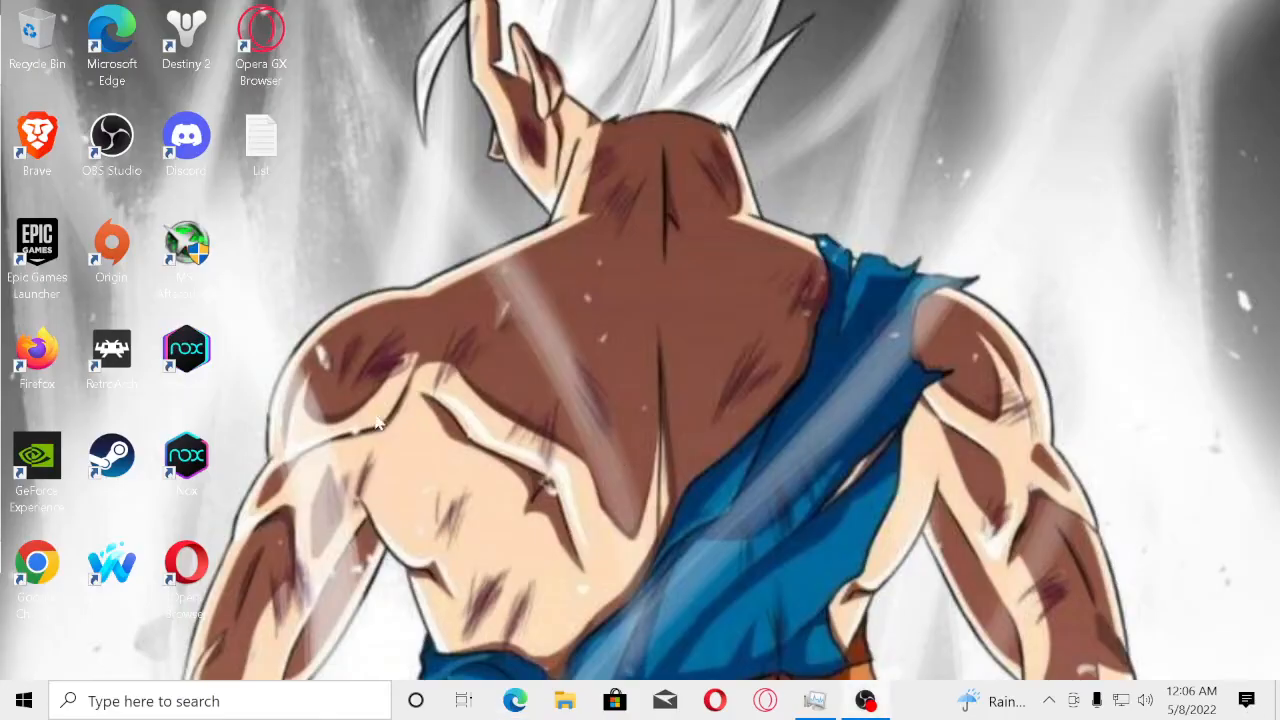
pyautogui.click(186, 458)
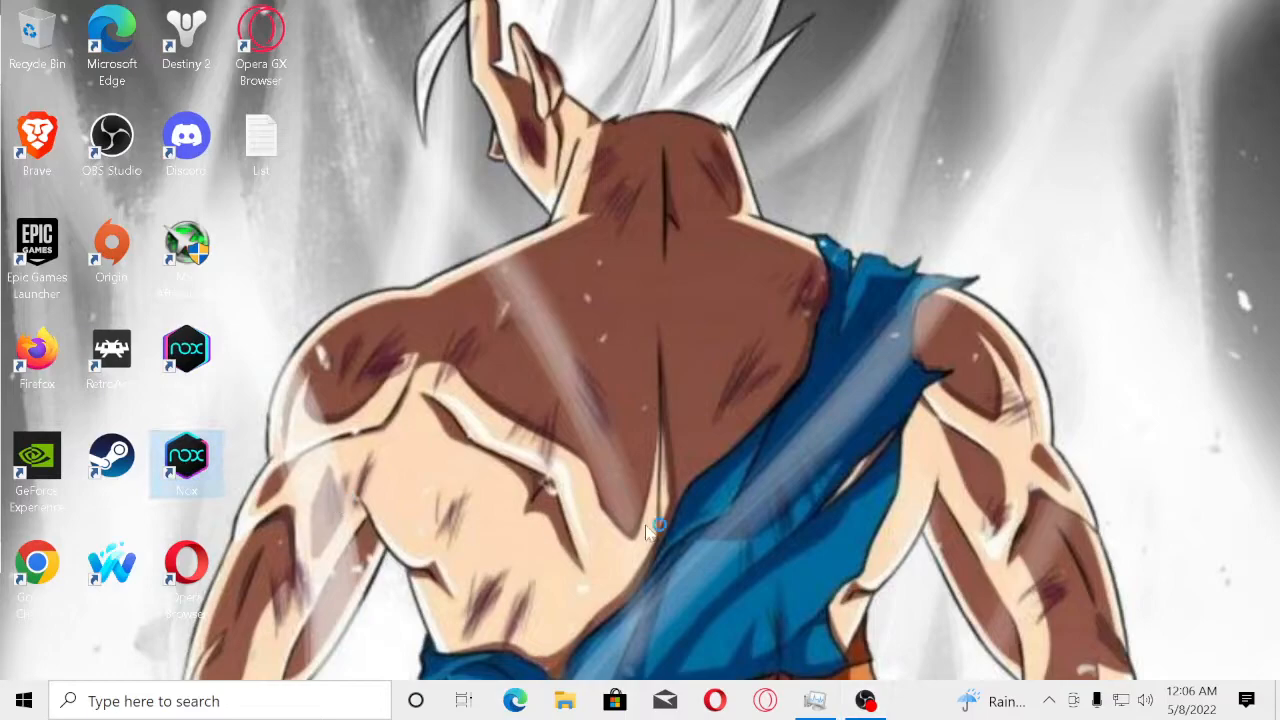
pyautogui.doubleClick(186, 462)
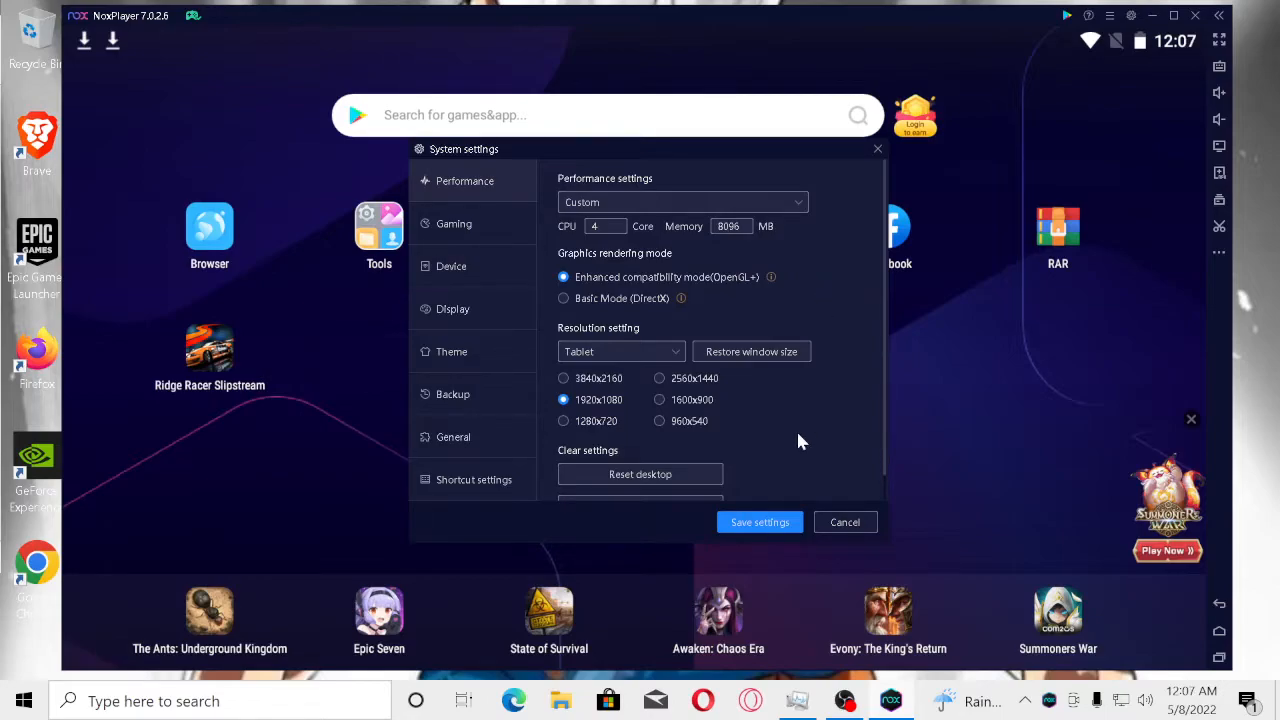
# Step: Review the Gaming, Device and Display settings and choose a different mouse pattern
pyautogui.click(454, 224)
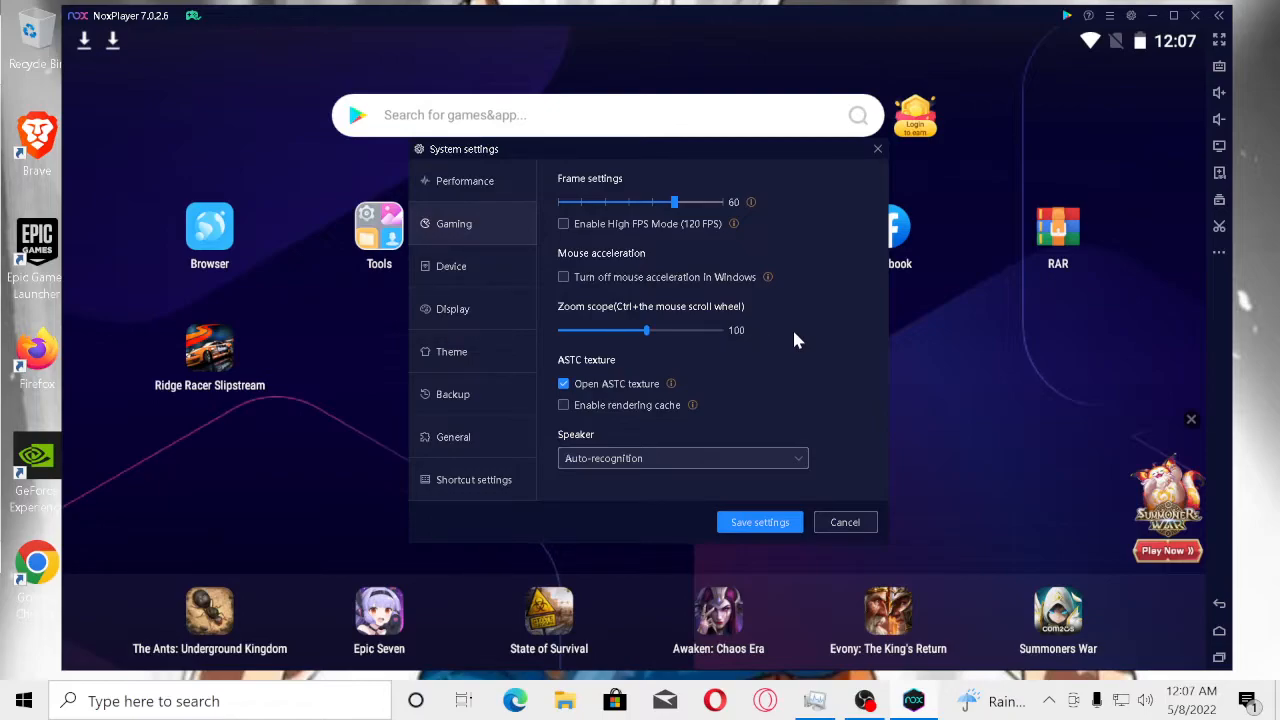
pyautogui.moveTo(520, 308)
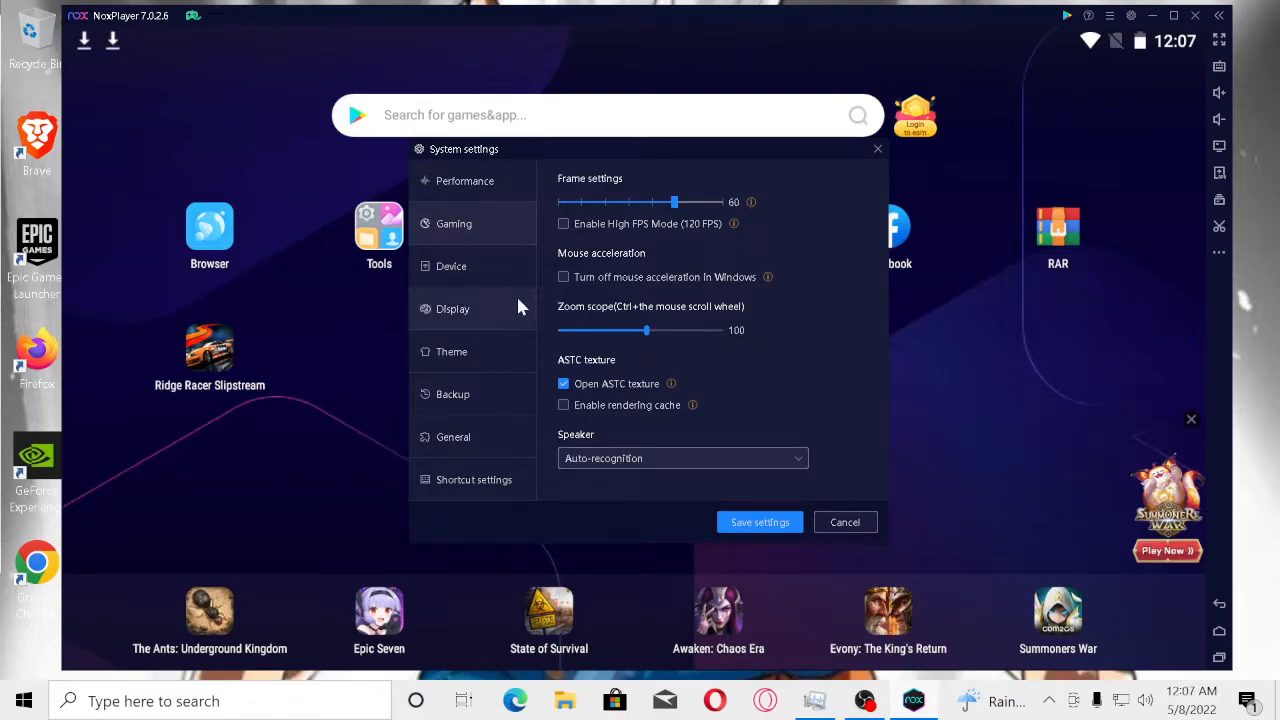
pyautogui.click(452, 266)
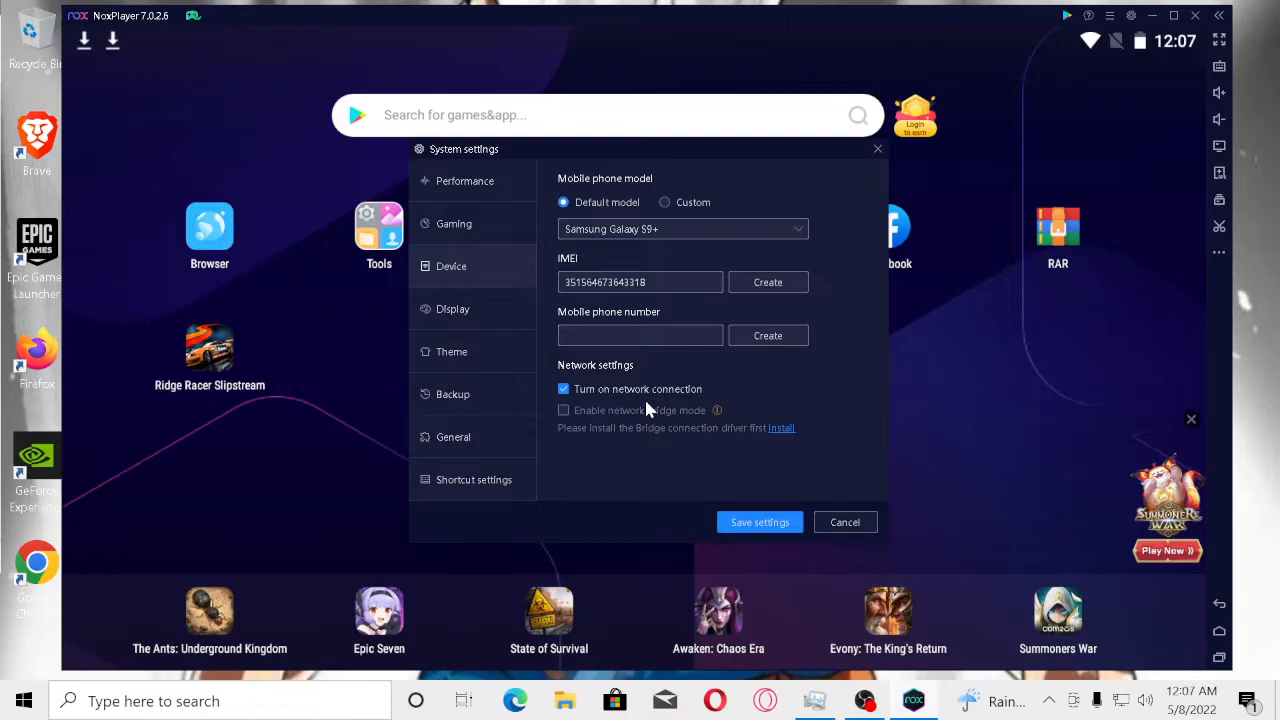
pyautogui.moveTo(658, 378)
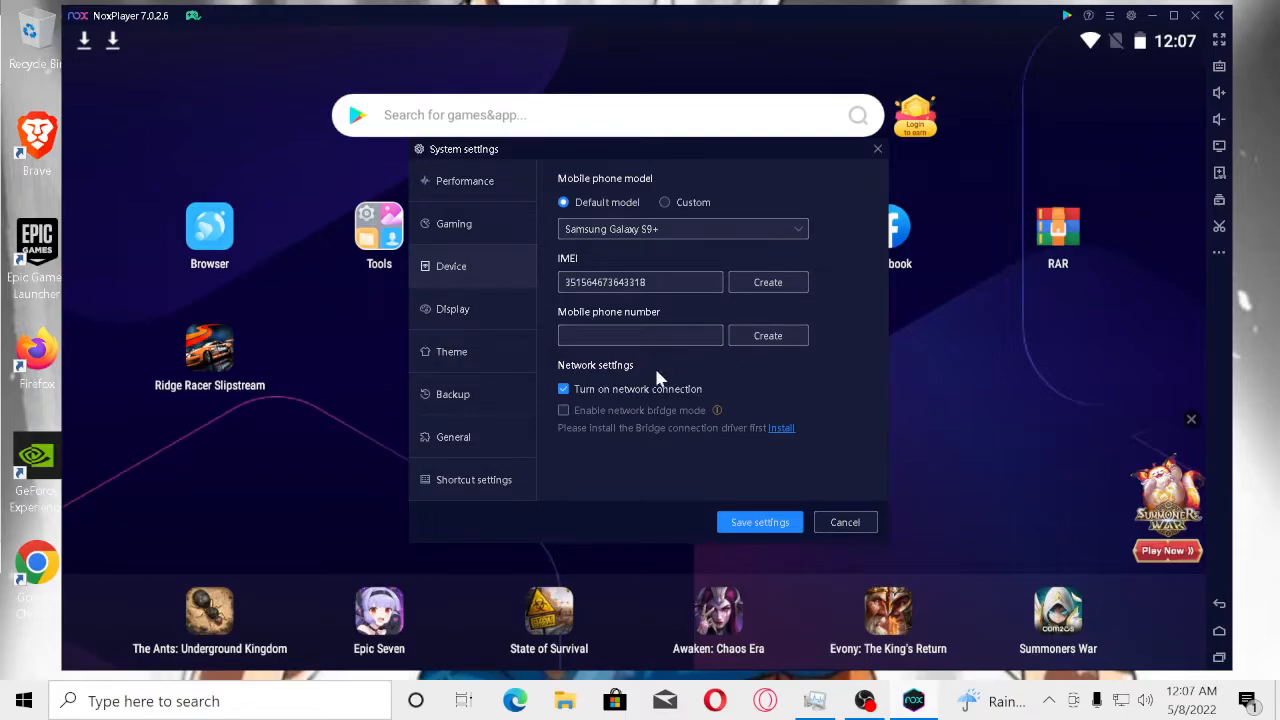
pyautogui.click(452, 308)
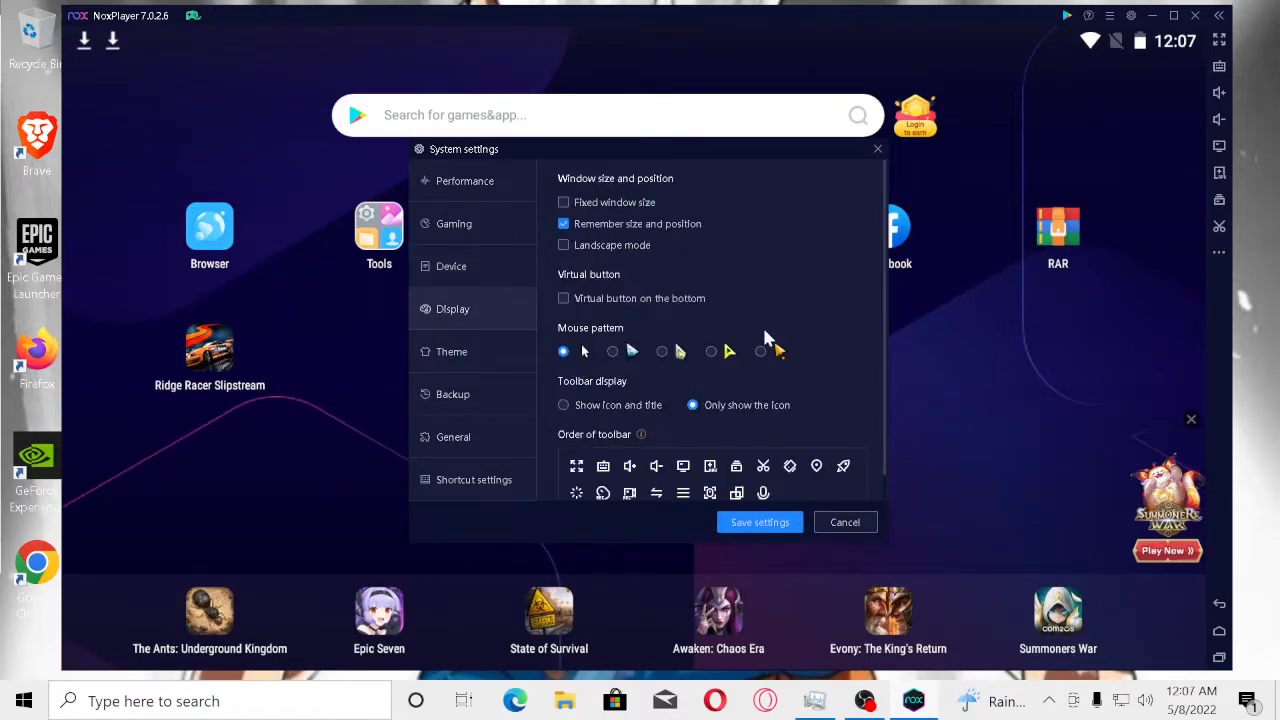
pyautogui.moveTo(740, 366)
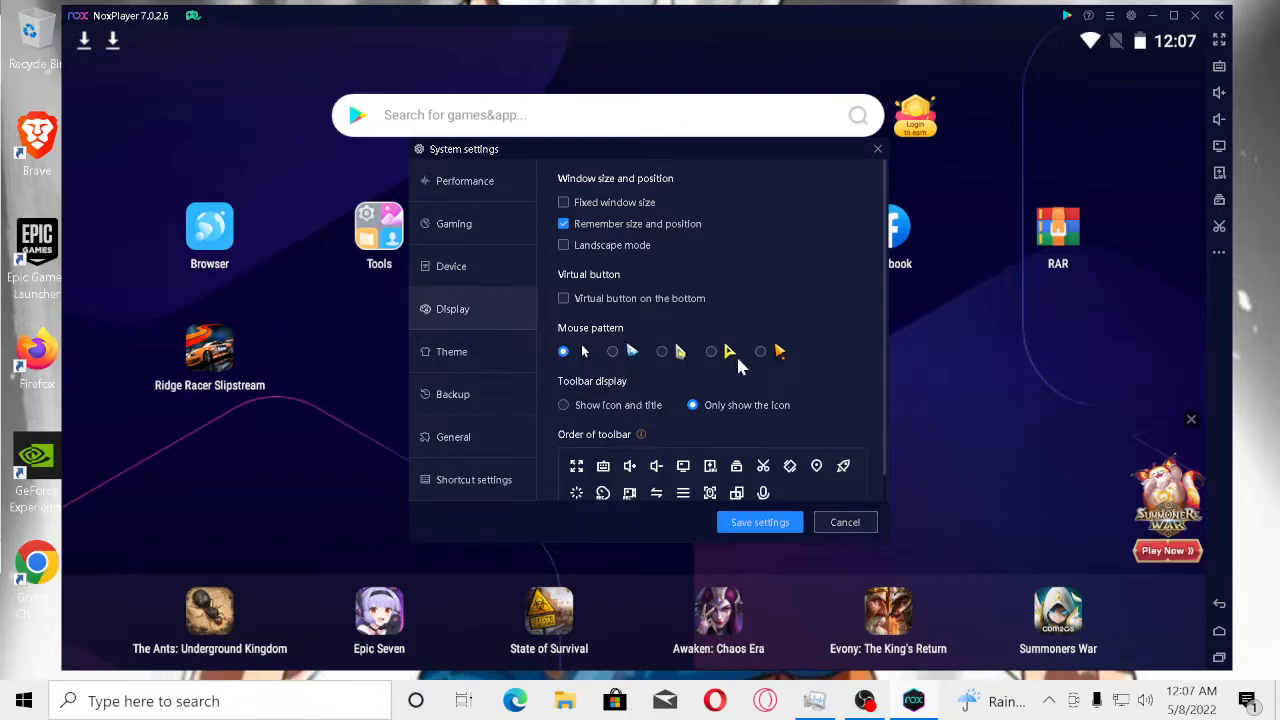
pyautogui.click(712, 352)
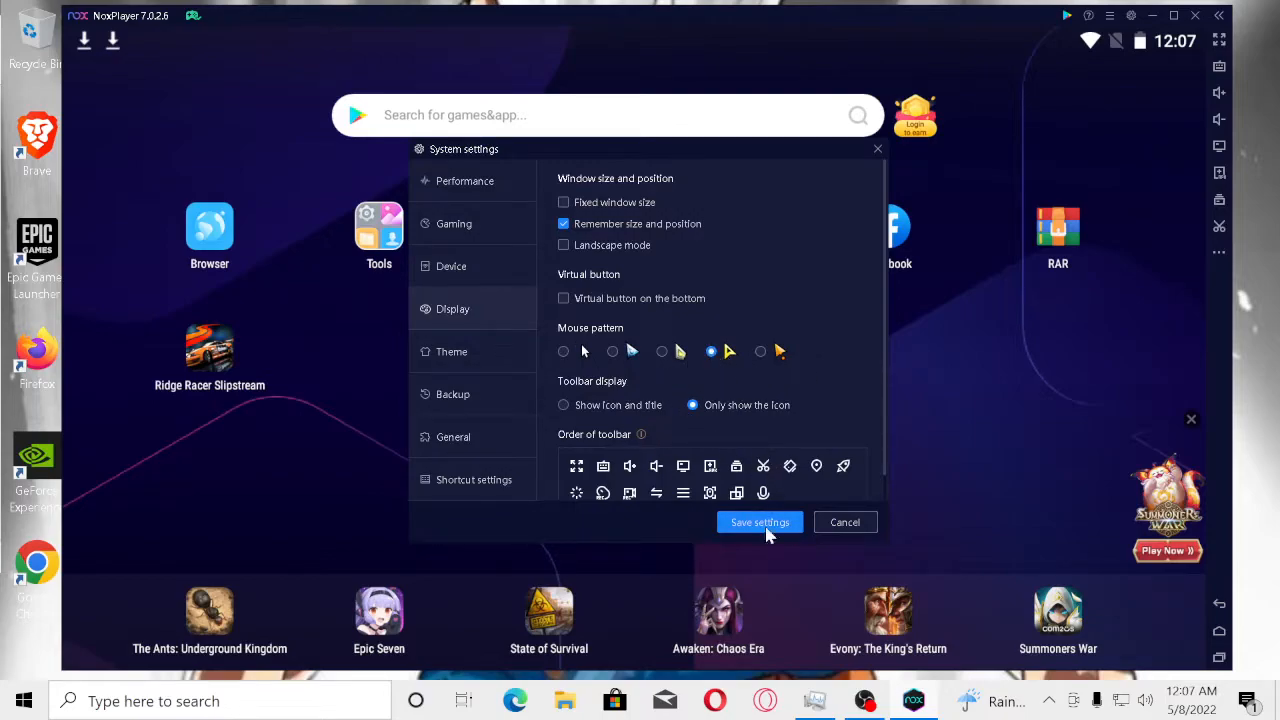
# Step: Review the Theme and General settings, then save the system settings
pyautogui.click(452, 352)
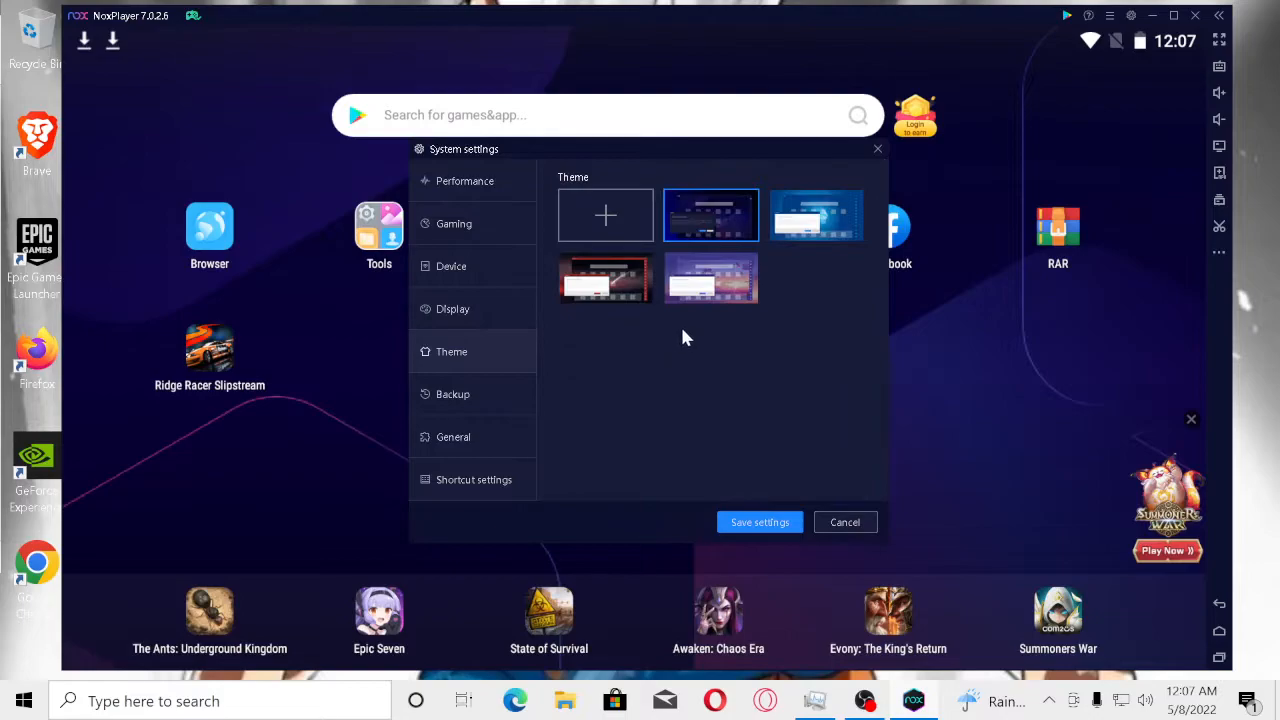
pyautogui.click(452, 436)
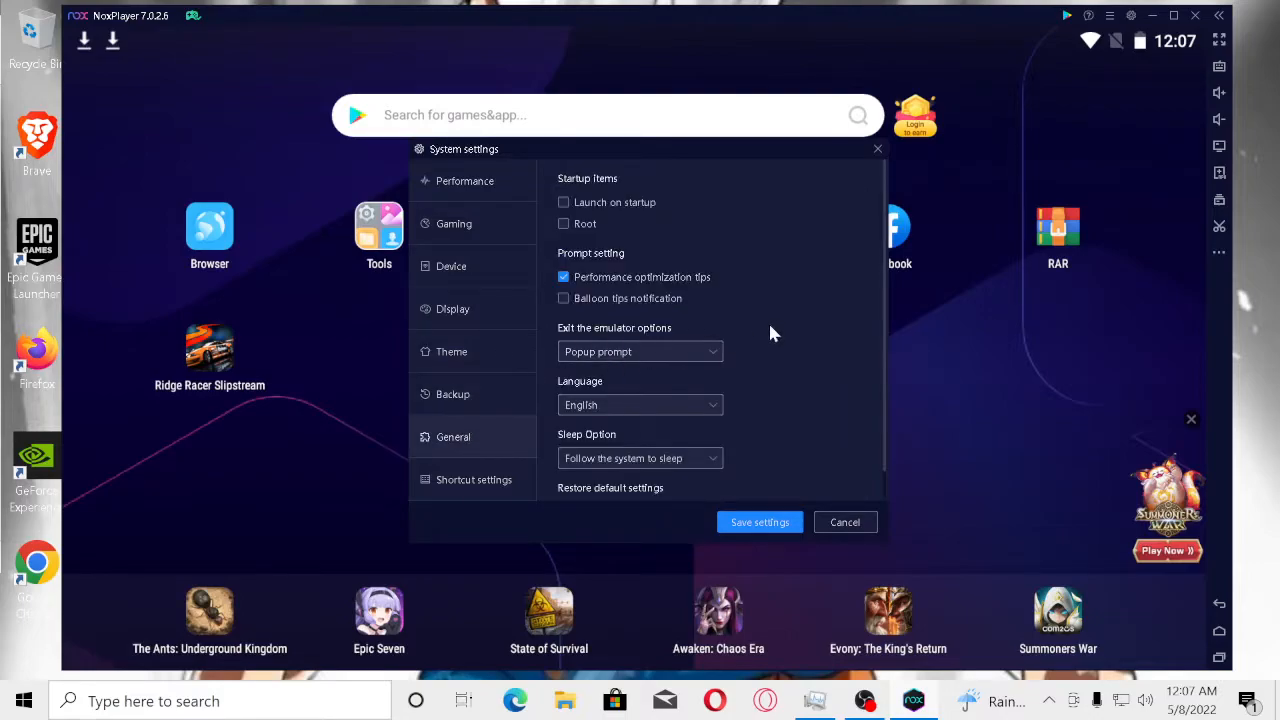
pyautogui.scroll(-3)
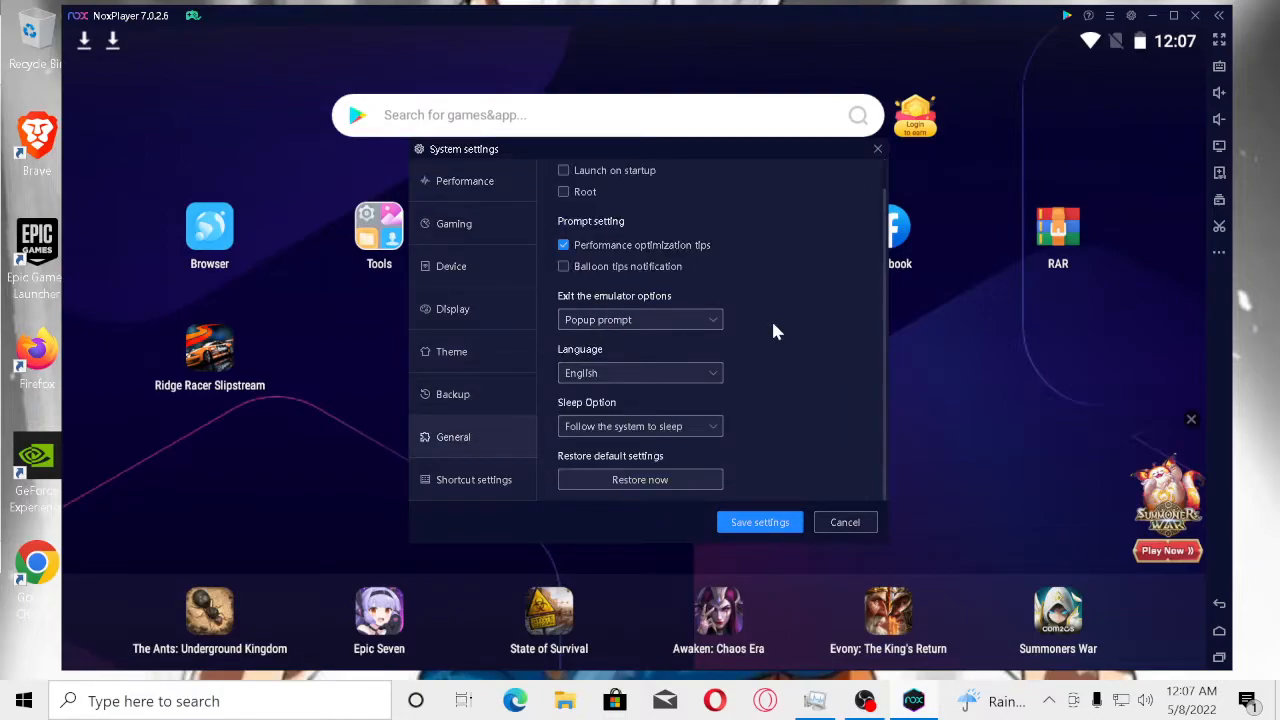
pyautogui.click(452, 266)
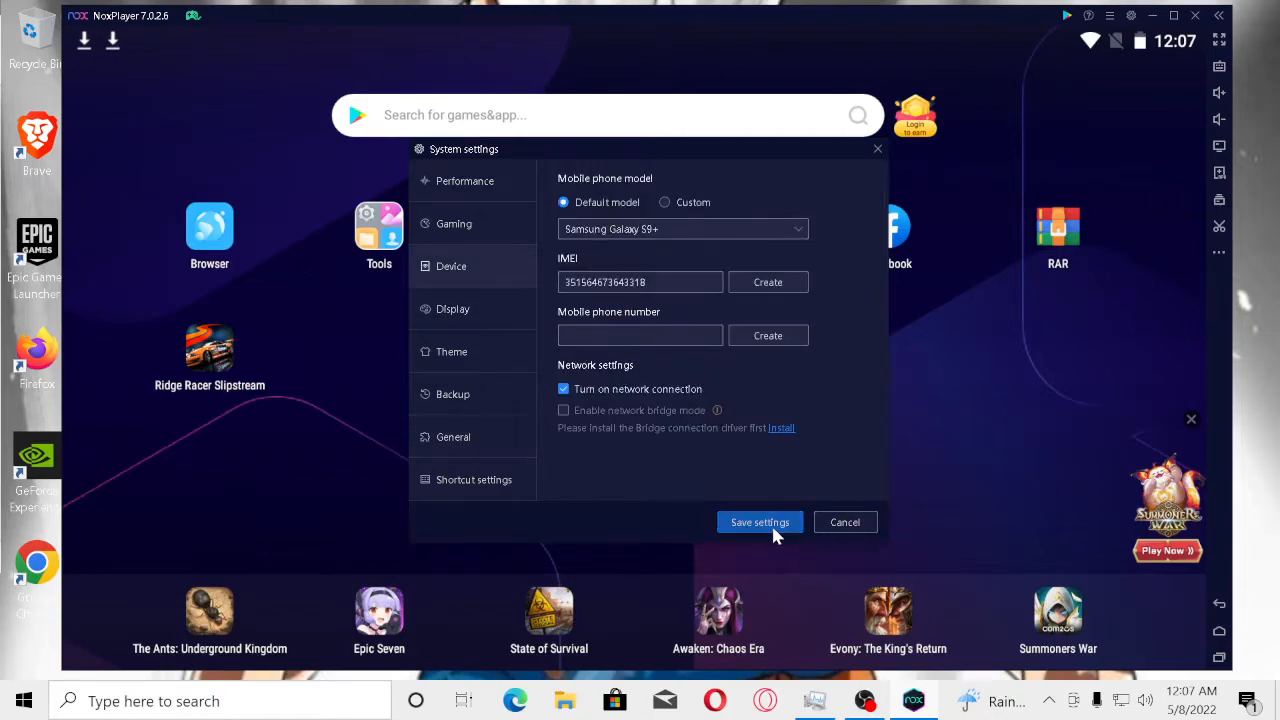
pyautogui.click(760, 522)
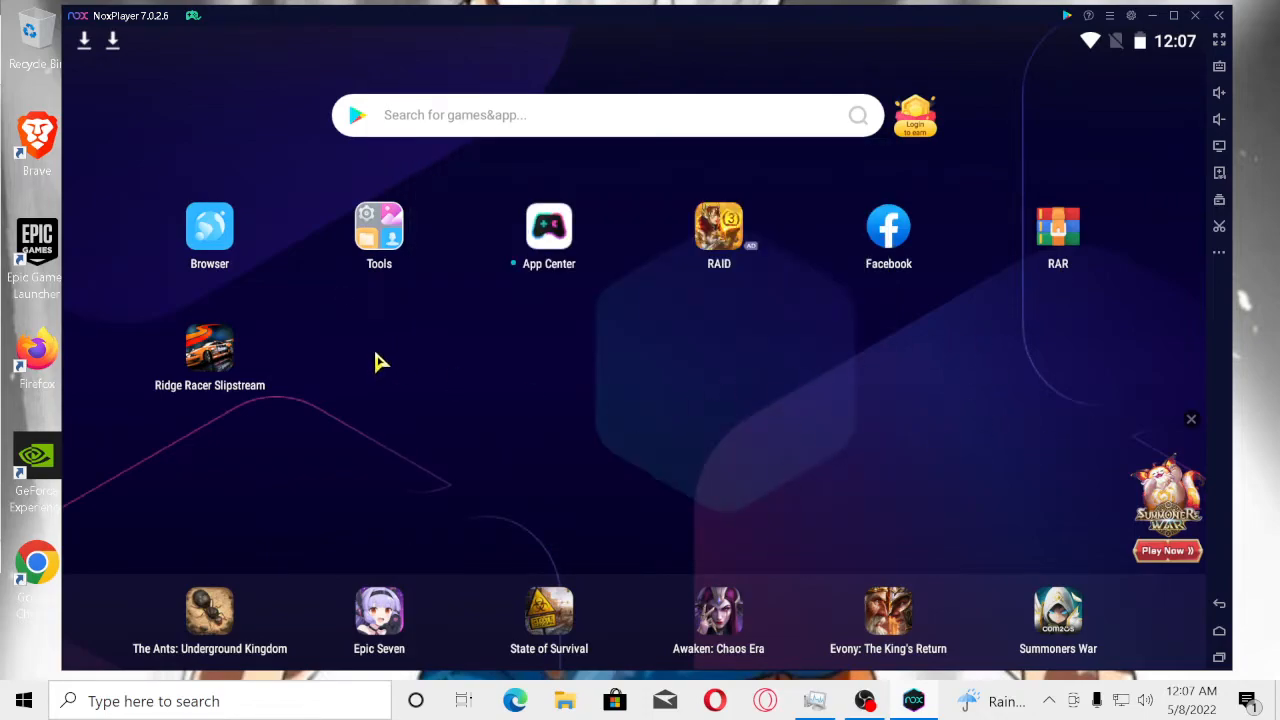
pyautogui.click(600, 114)
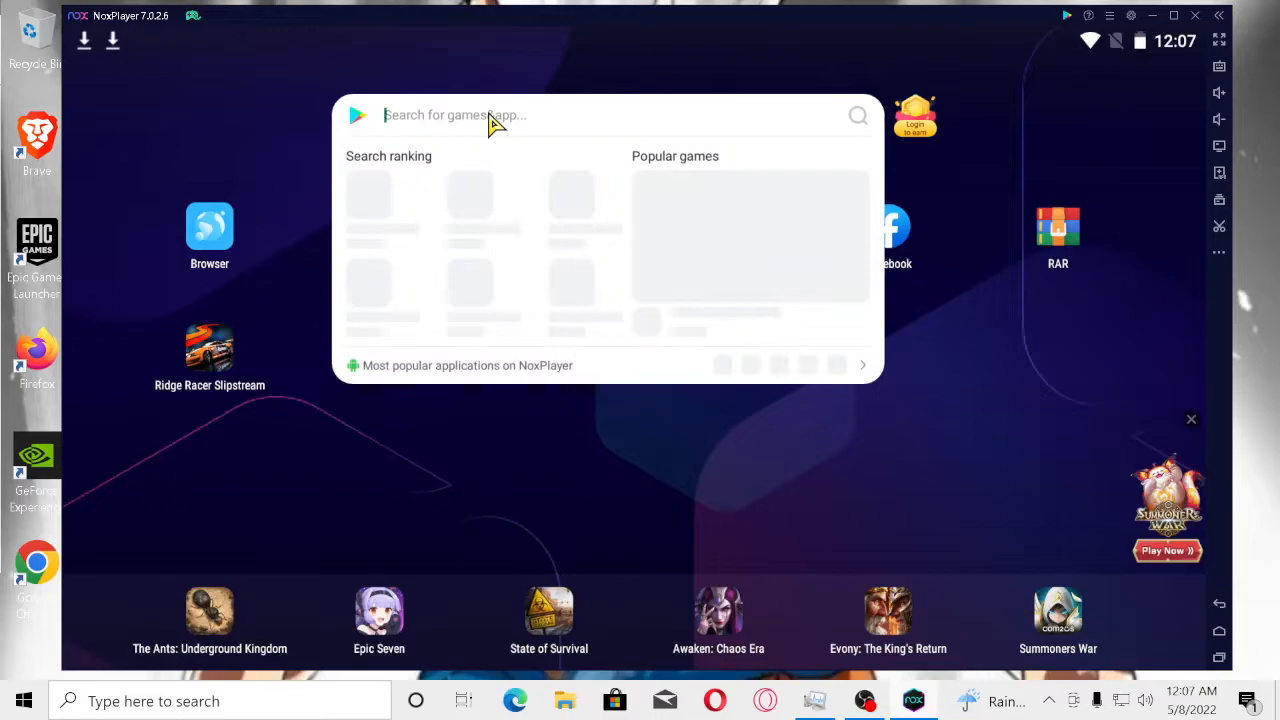
pyautogui.write('winrar')
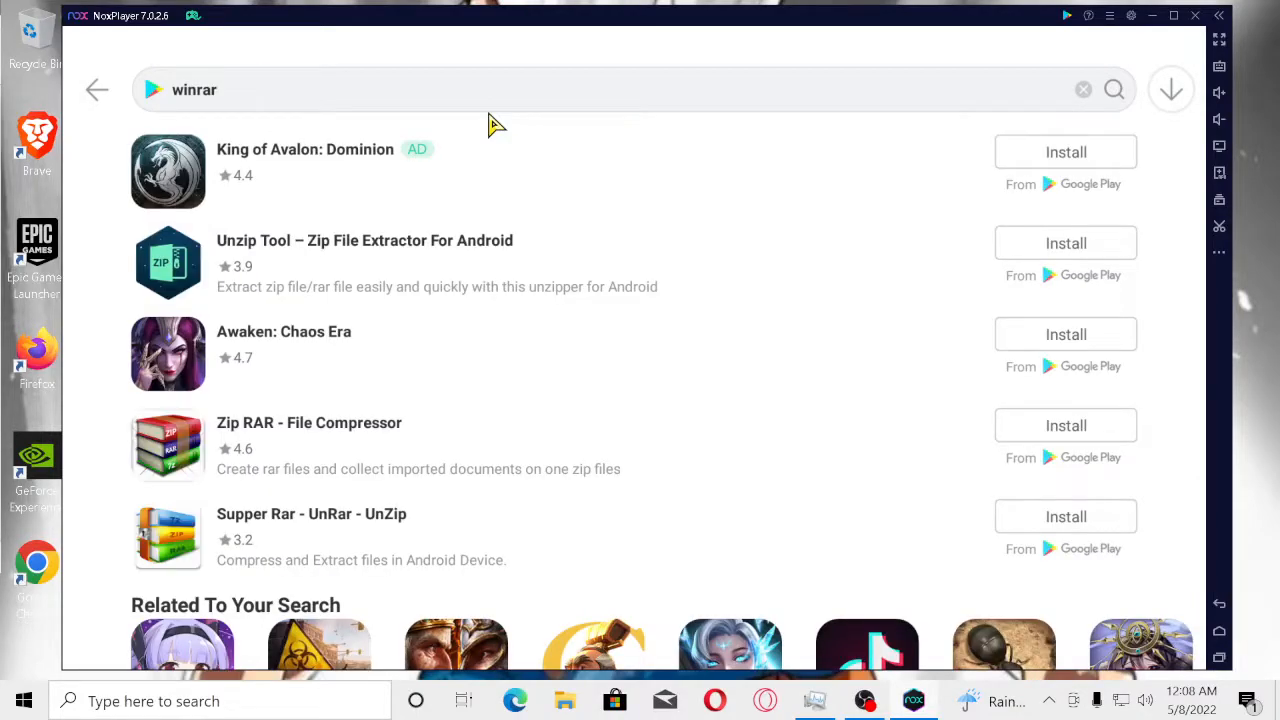
pyautogui.moveTo(648, 452)
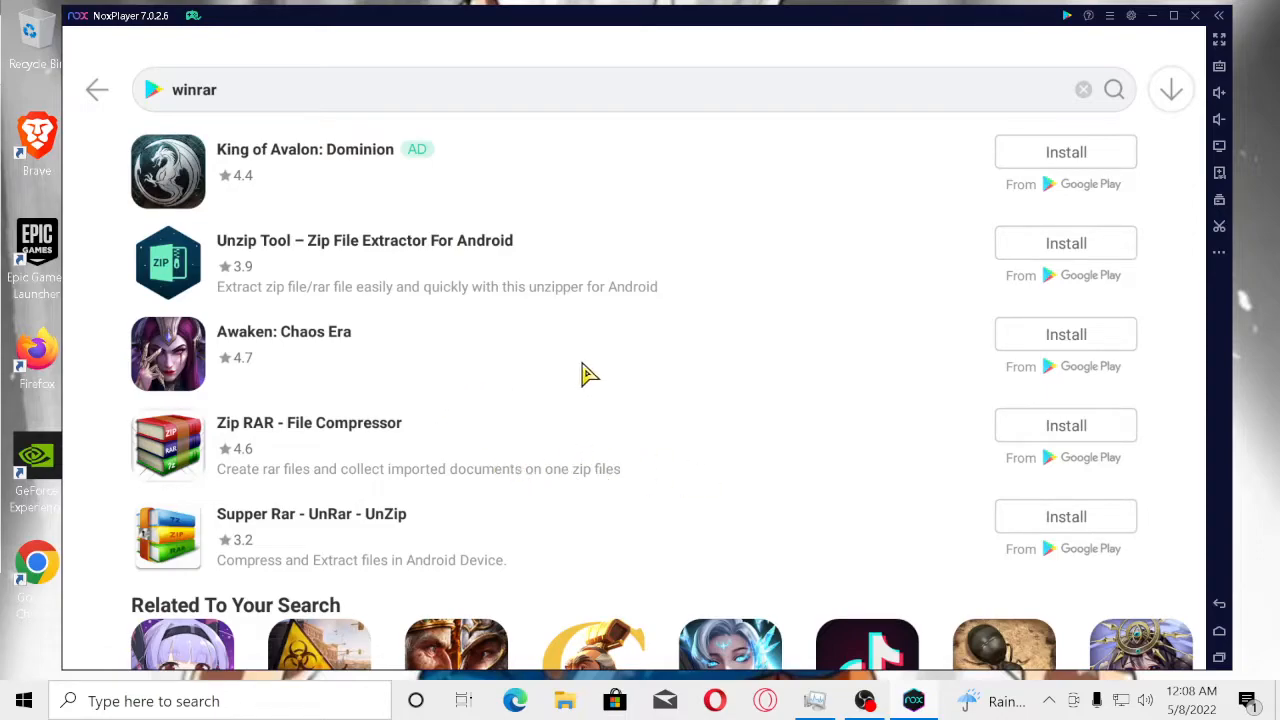
pyautogui.moveTo(572, 424)
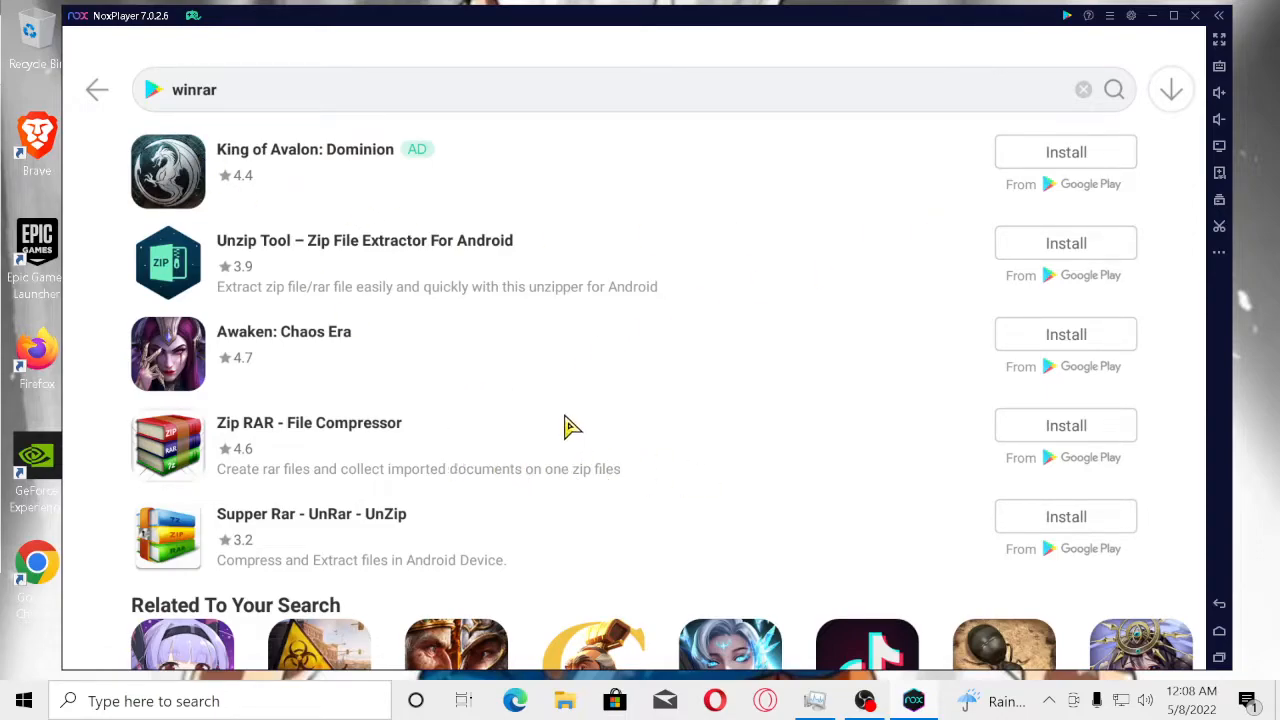
pyautogui.moveTo(244, 264)
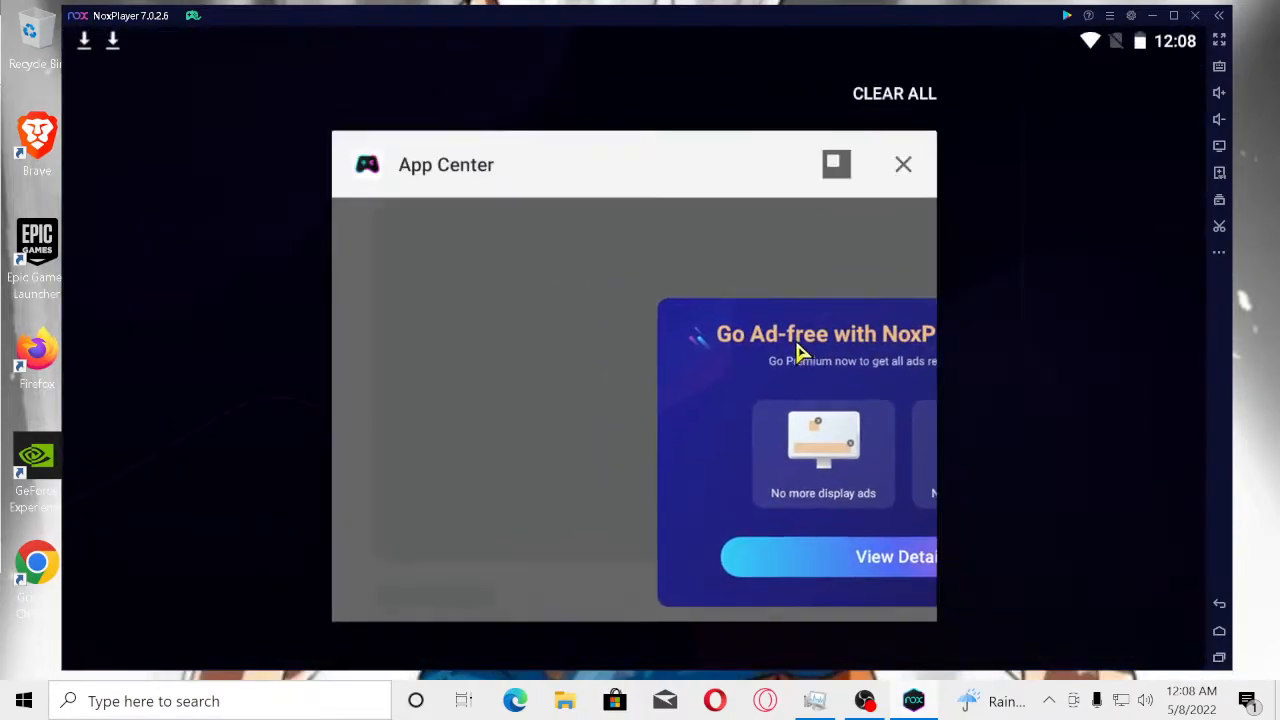
pyautogui.click(902, 164)
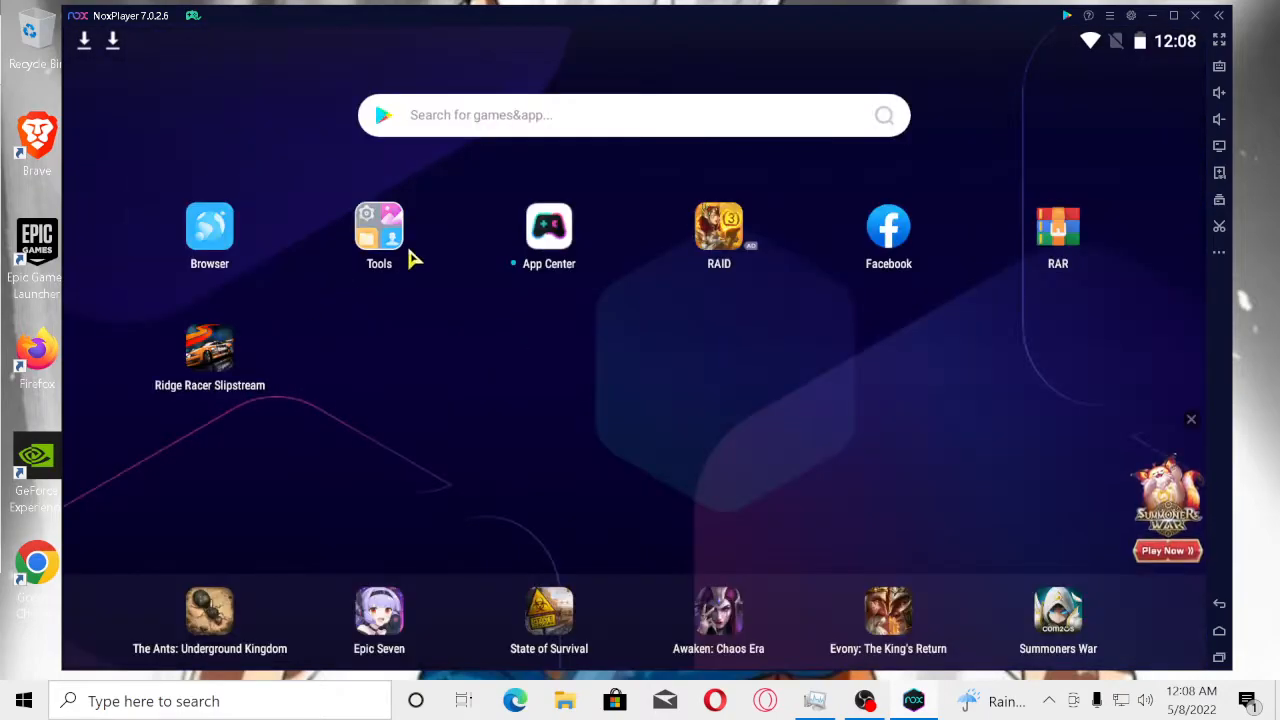
pyautogui.click(380, 226)
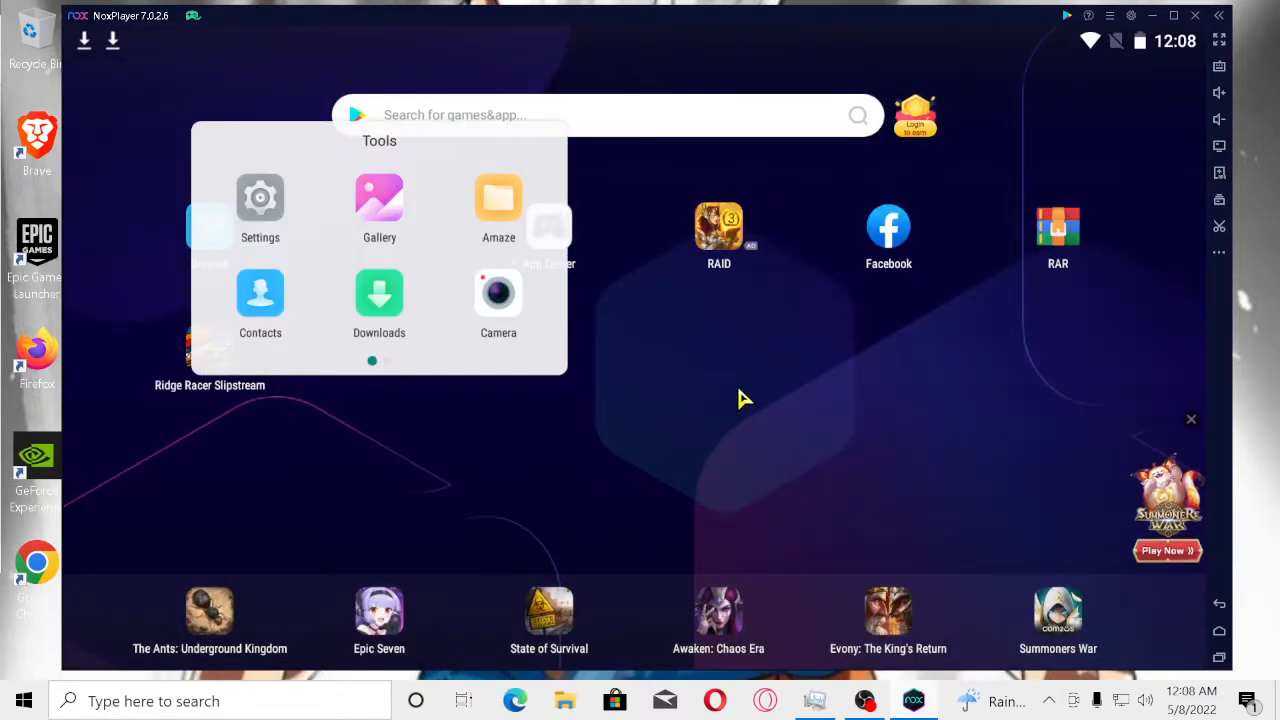
pyautogui.click(498, 198)
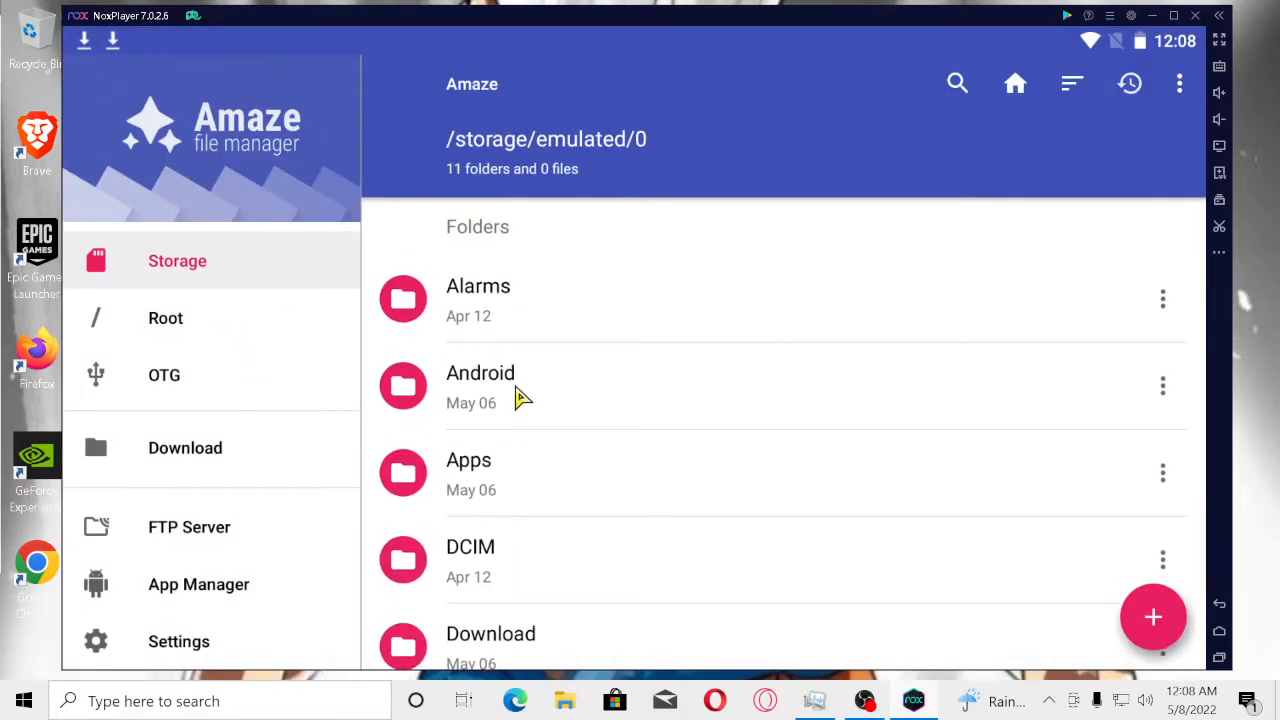
pyautogui.click(480, 384)
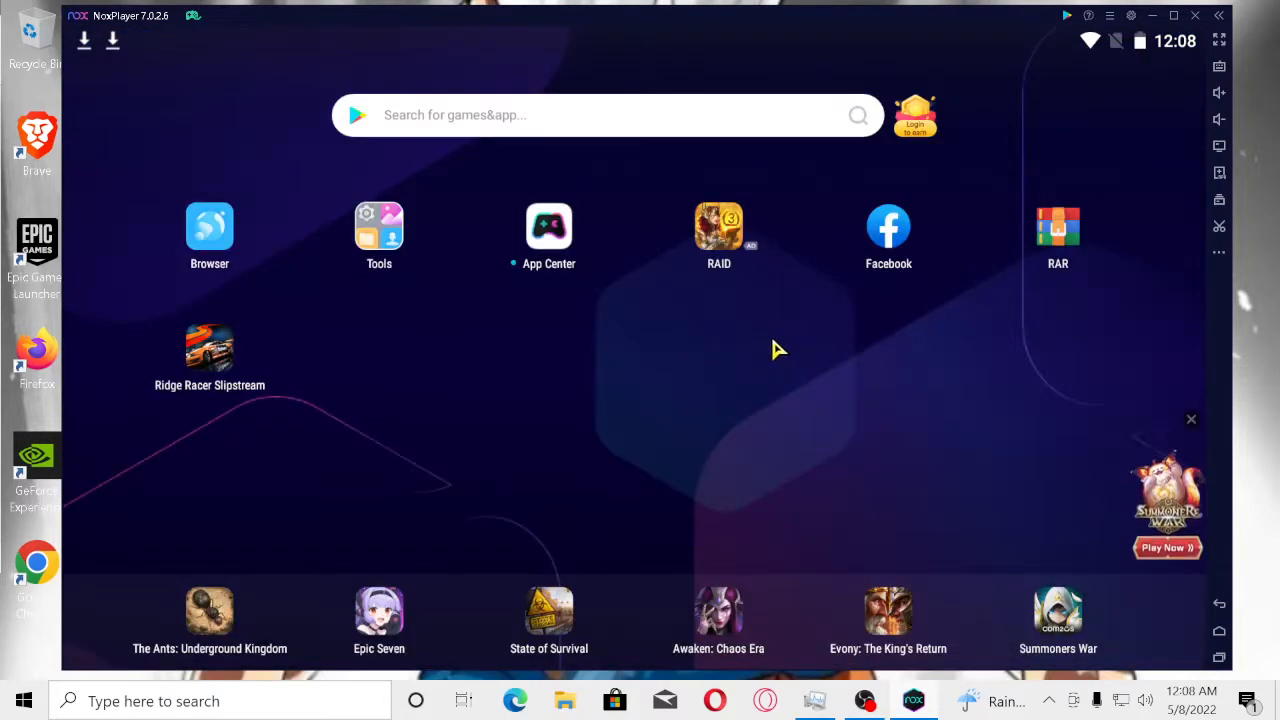
pyautogui.click(208, 348)
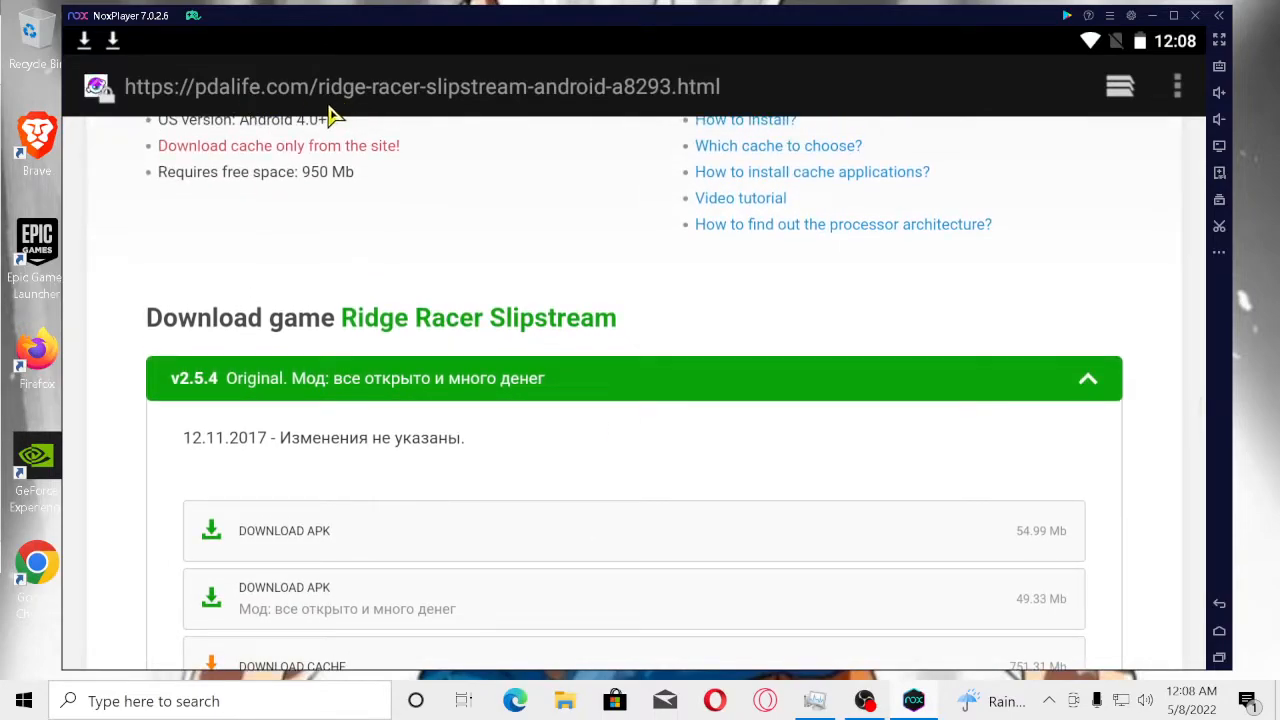
pyautogui.moveTo(664, 448)
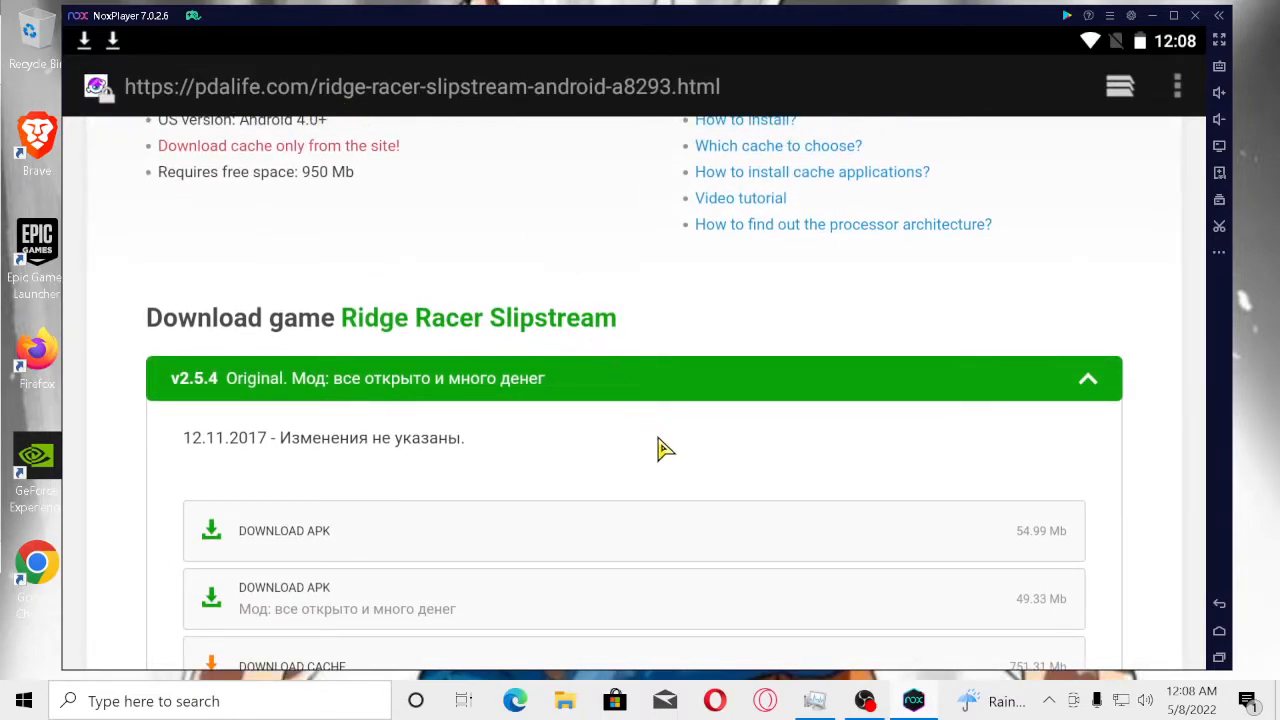
pyautogui.scroll(-3)
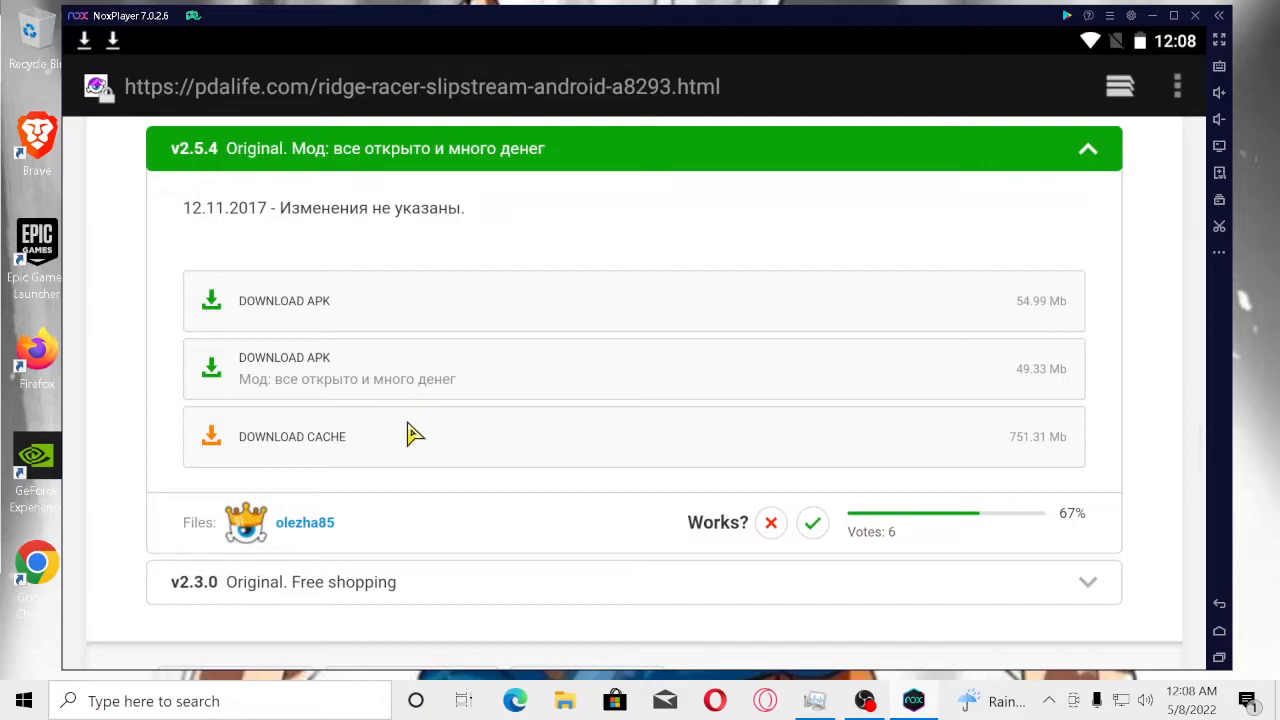
pyautogui.moveTo(364, 330)
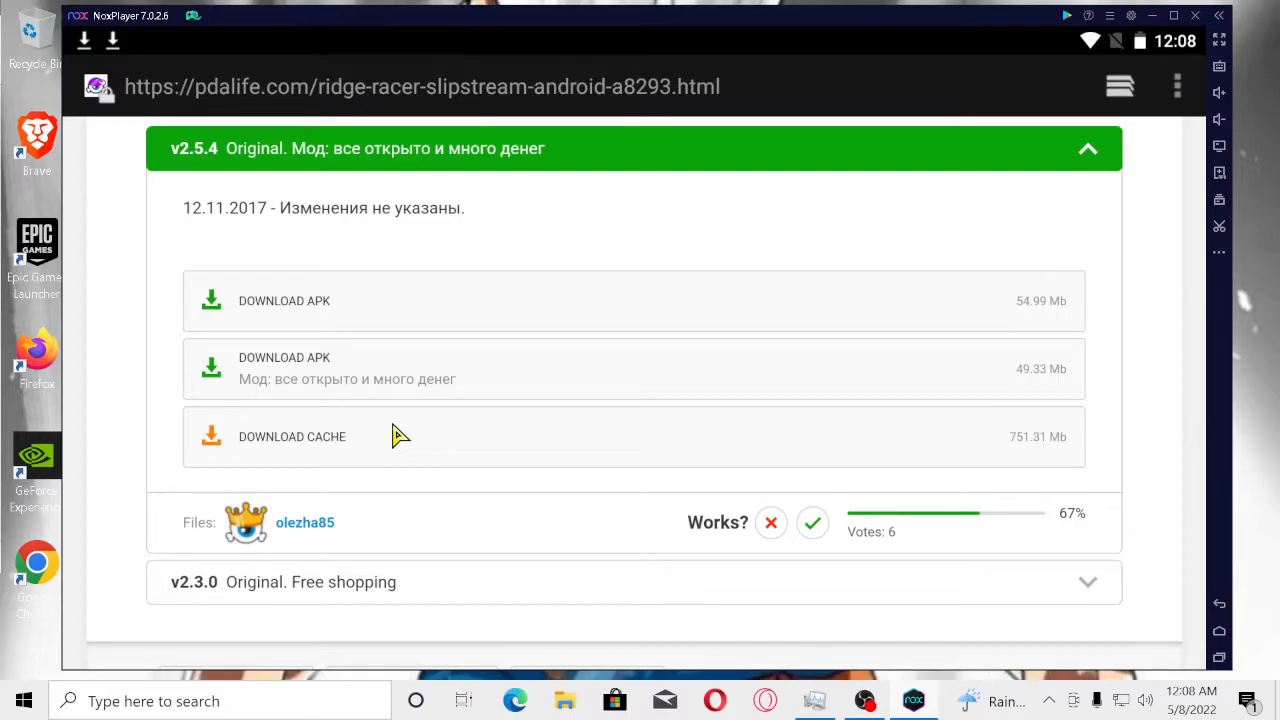
pyautogui.moveTo(450, 476)
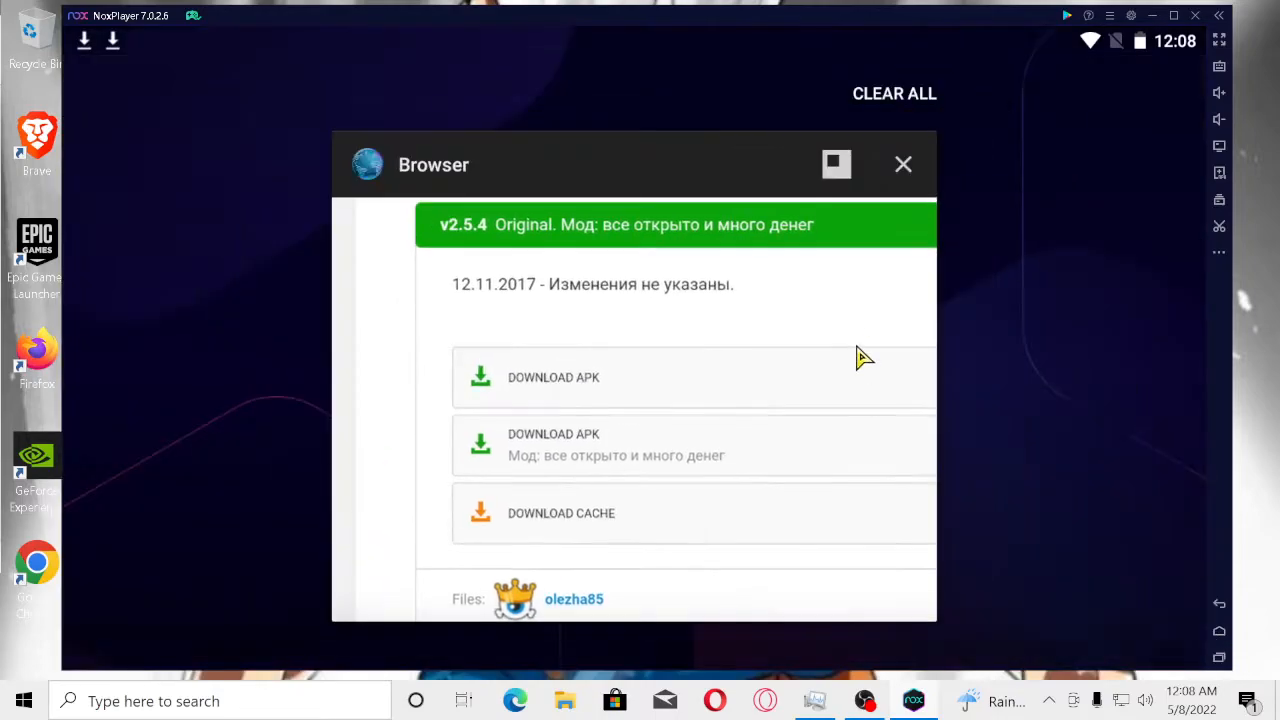
pyautogui.click(902, 164)
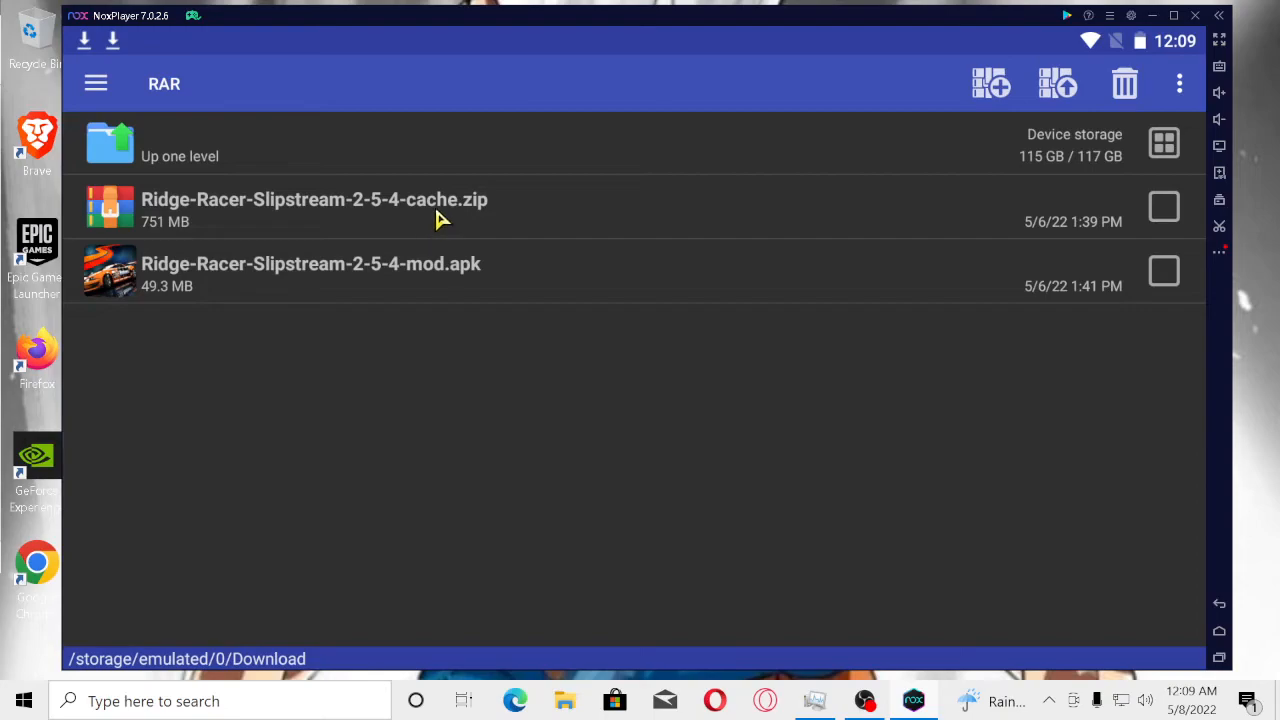
pyautogui.moveTo(364, 324)
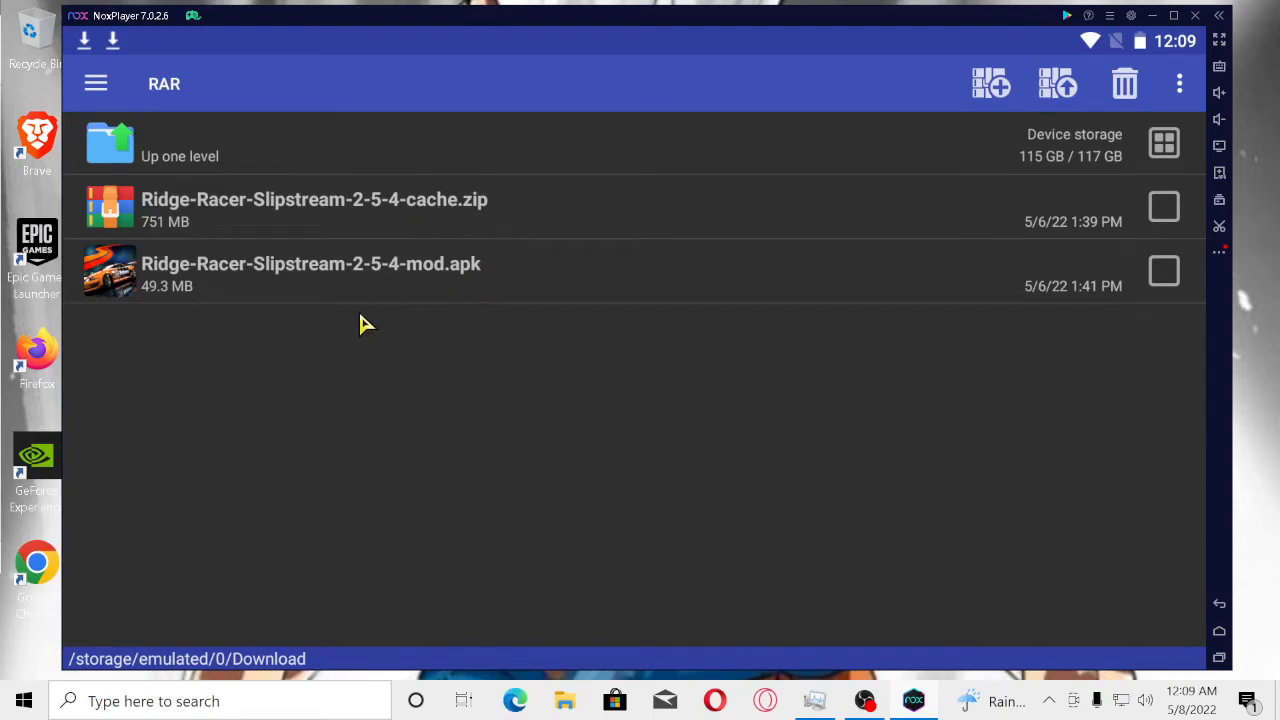
pyautogui.moveTo(538, 316)
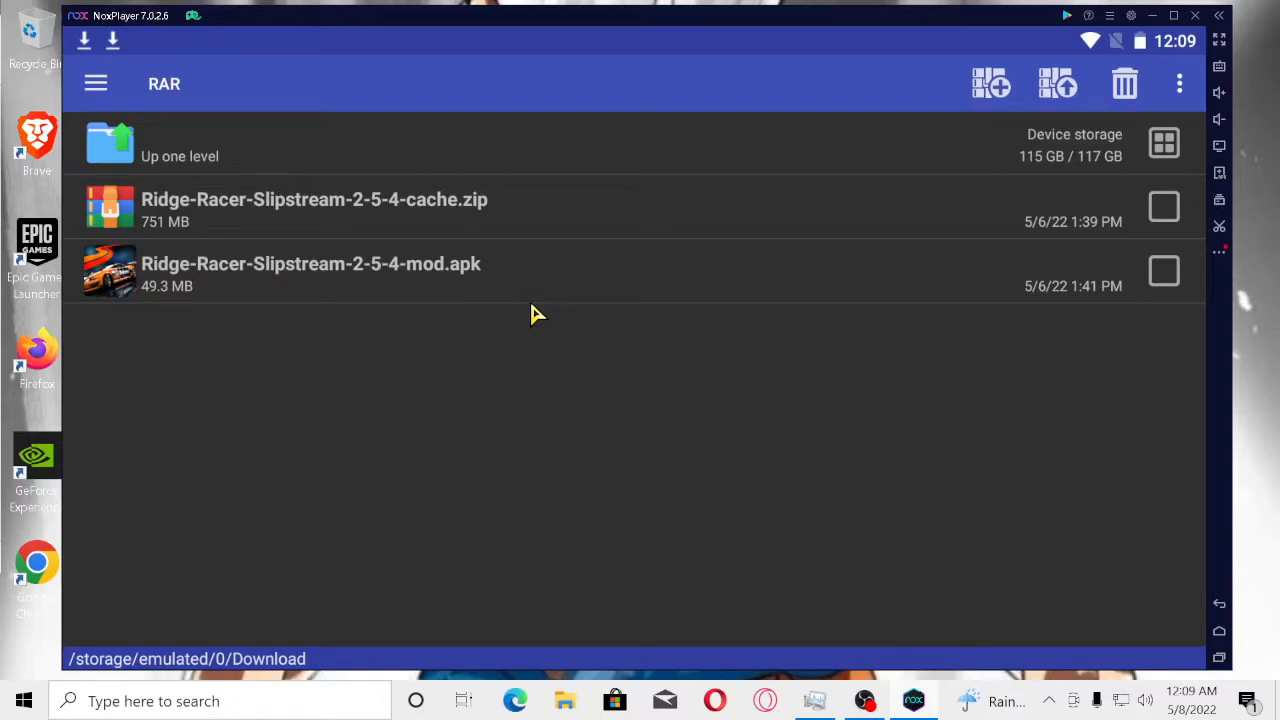
pyautogui.moveTo(530, 268)
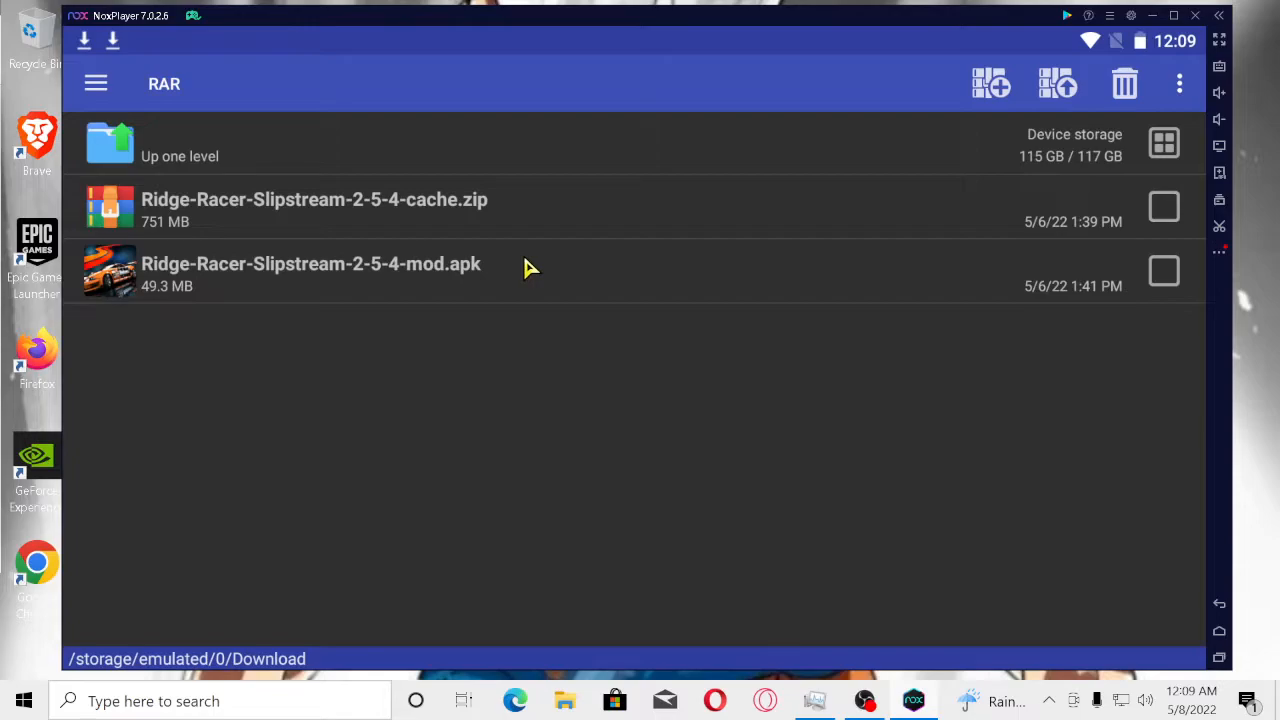
pyautogui.moveTo(572, 352)
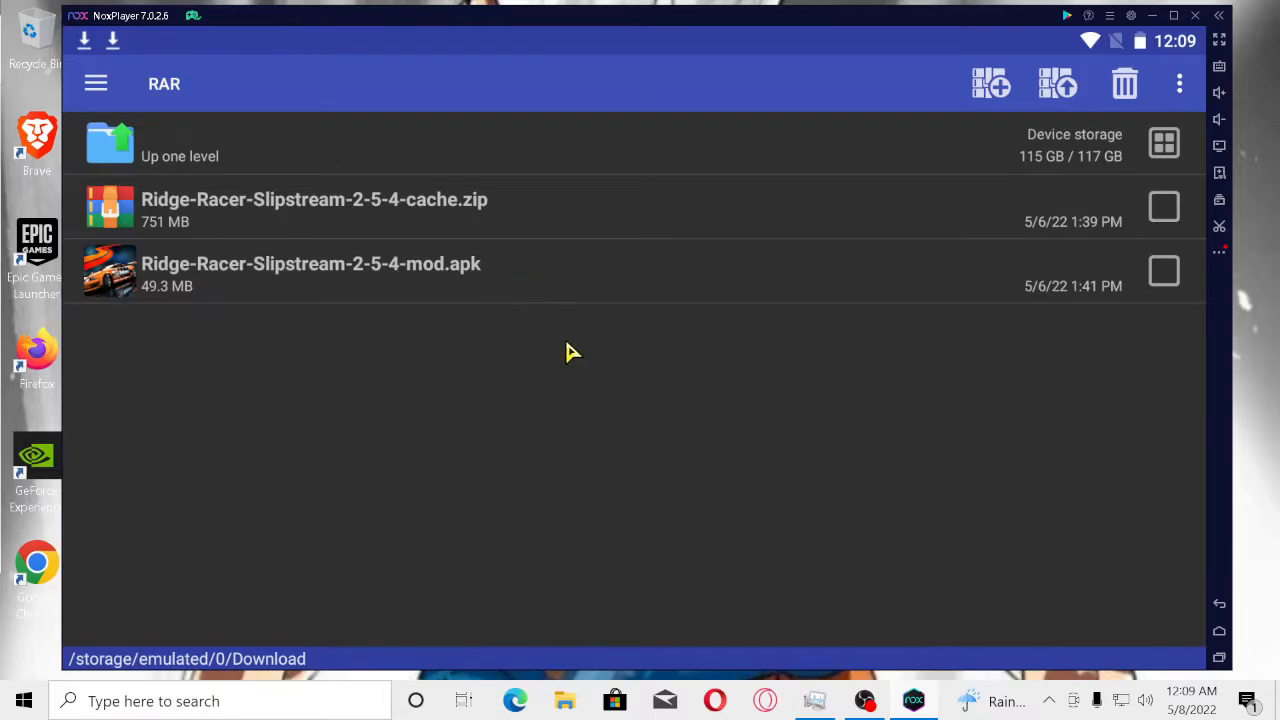
pyautogui.moveTo(522, 264)
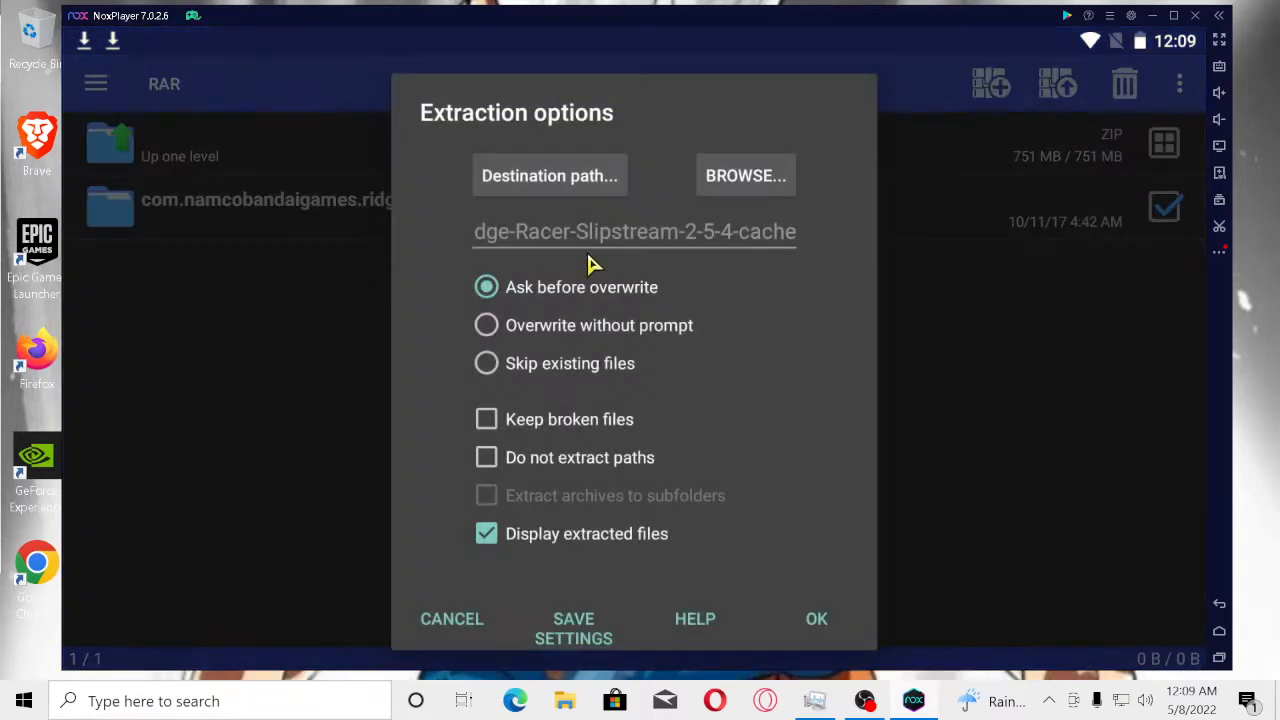
# Step: Extract the Ridge Racer cache into Android/obb and close the RAR app
pyautogui.click(746, 176)
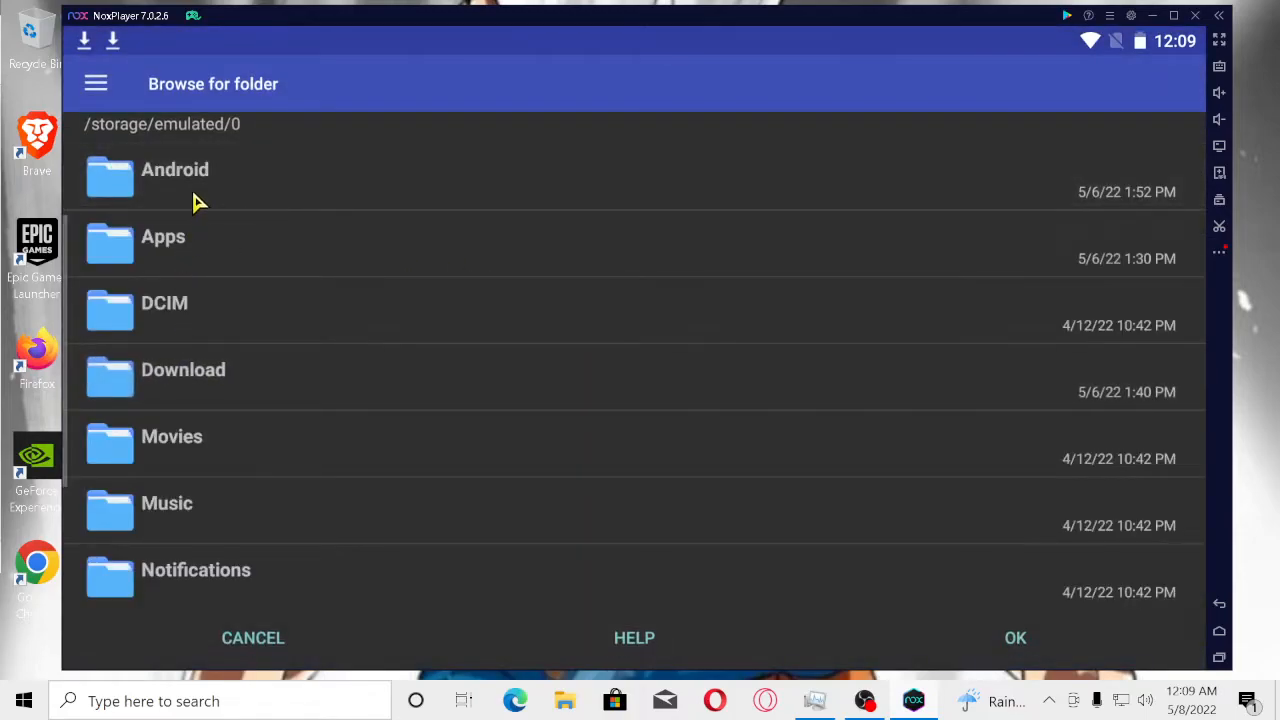
pyautogui.doubleClick(176, 168)
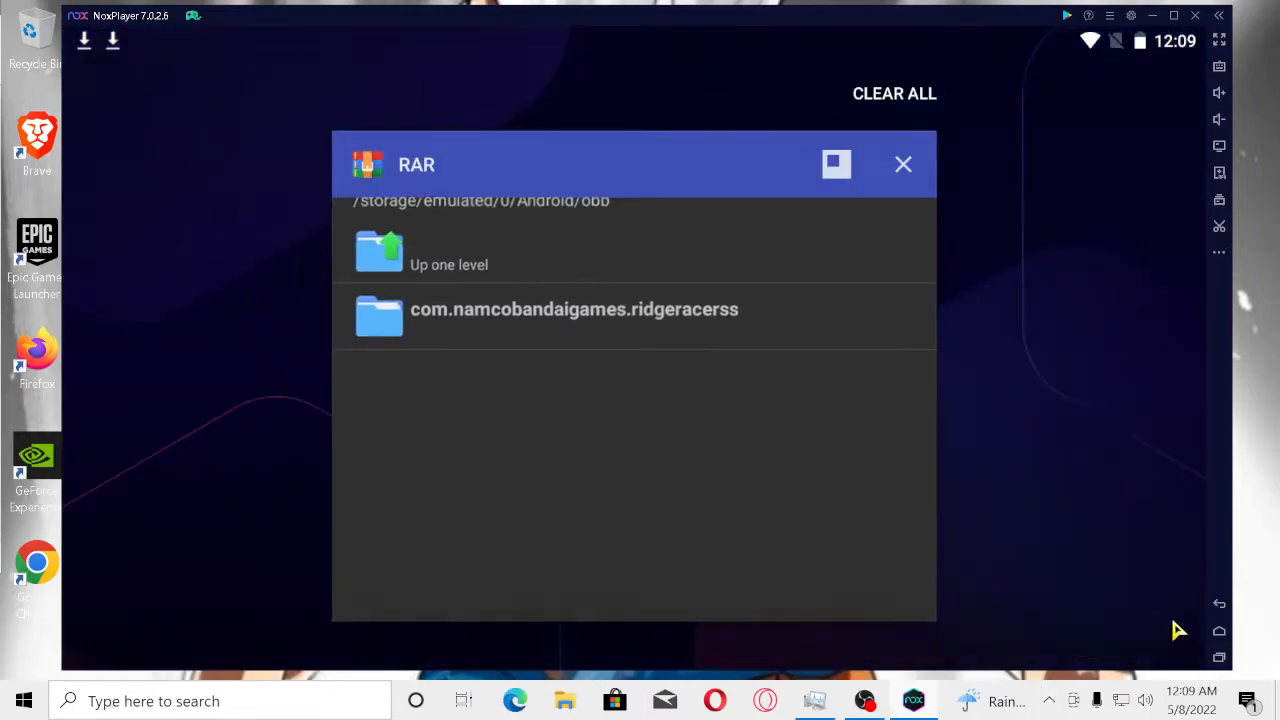
pyautogui.moveTo(904, 180)
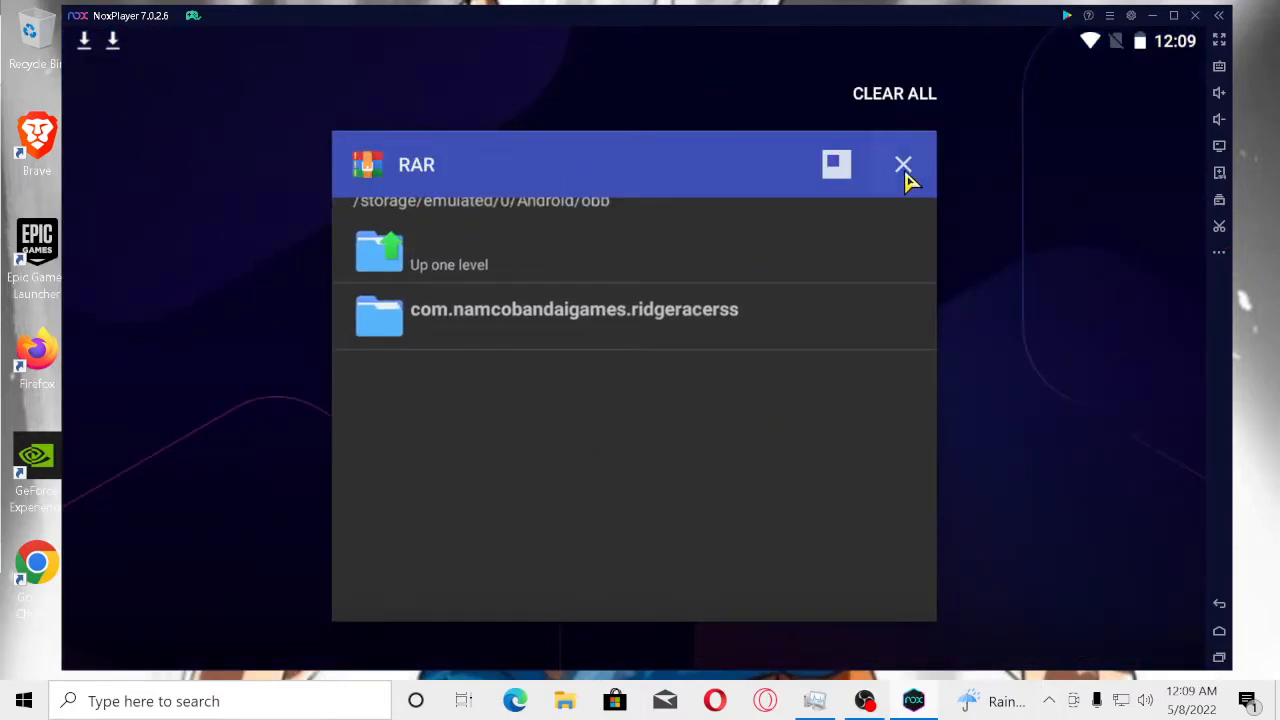
pyautogui.click(902, 164)
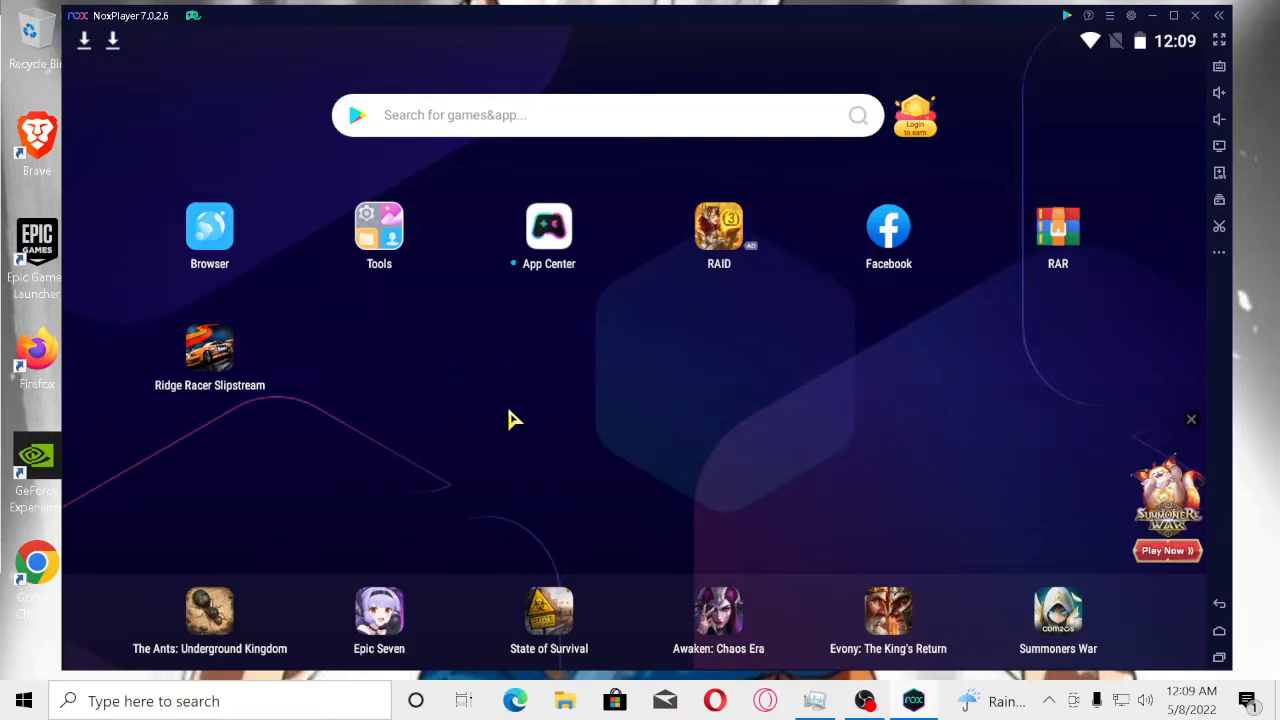
pyautogui.moveTo(372, 408)
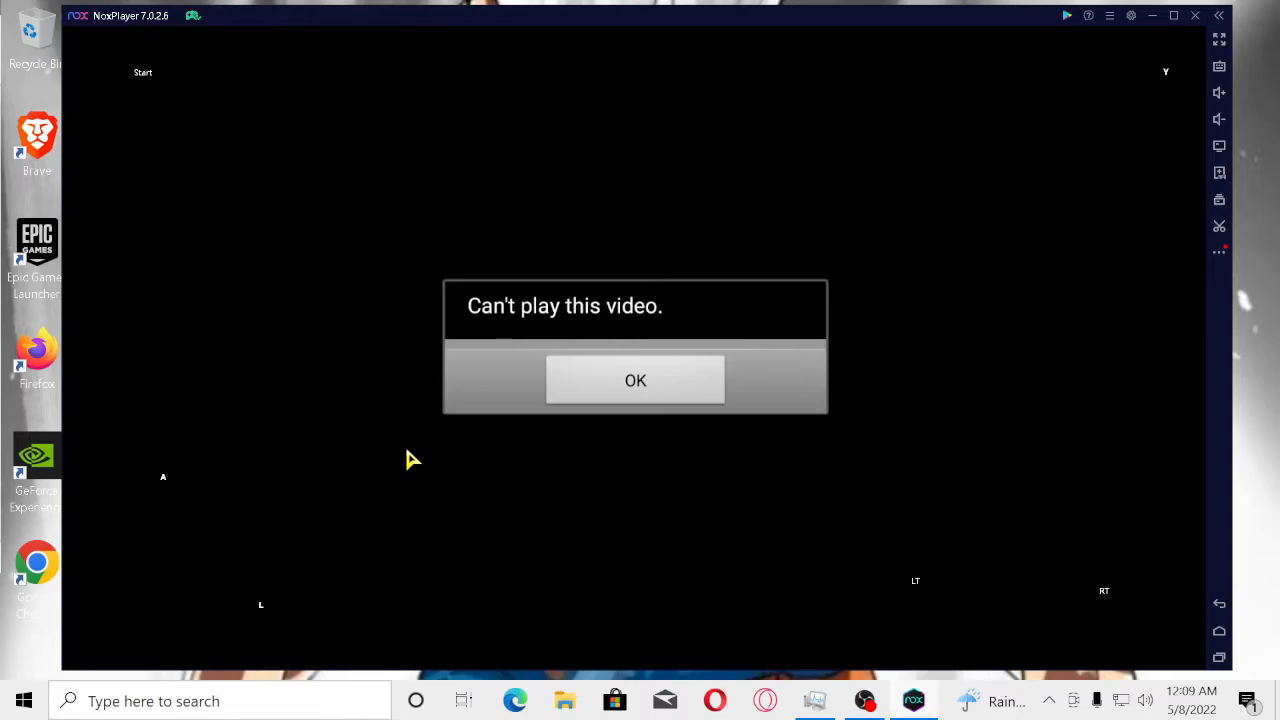
# Step: Dismiss the "Can't play this video" error to reach the main menu
pyautogui.click(636, 380)
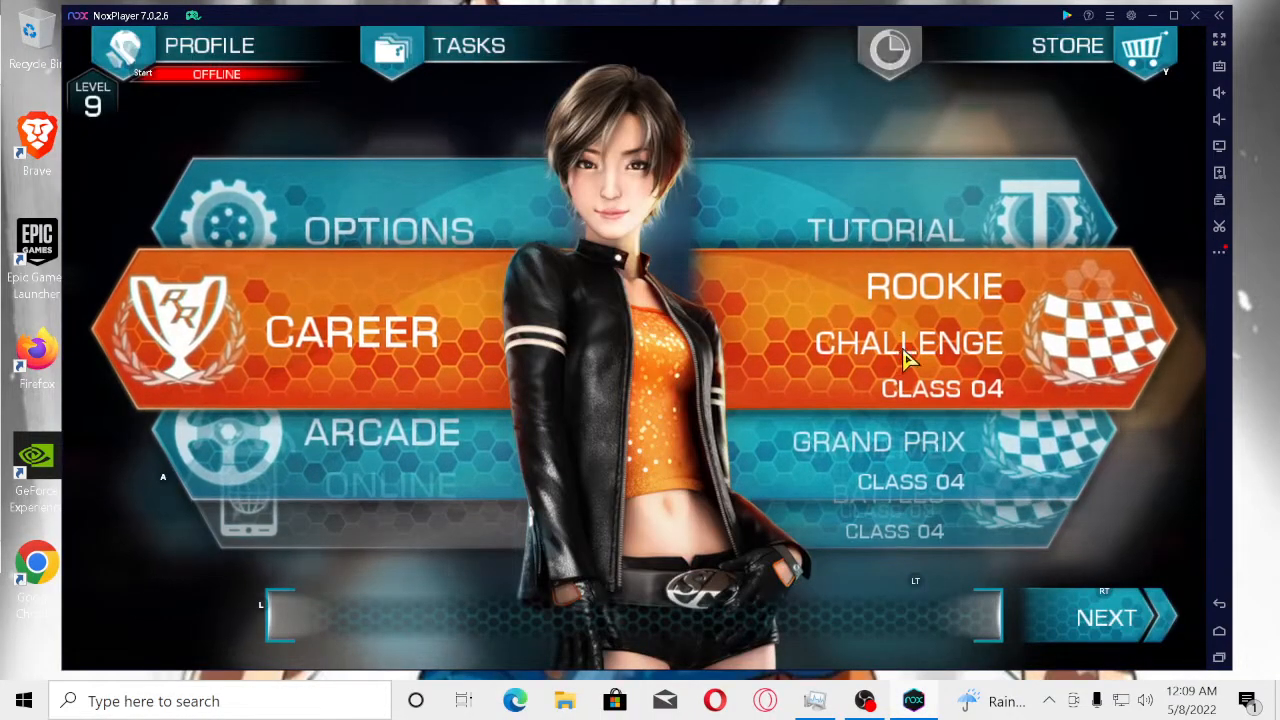
pyautogui.moveTo(996, 572)
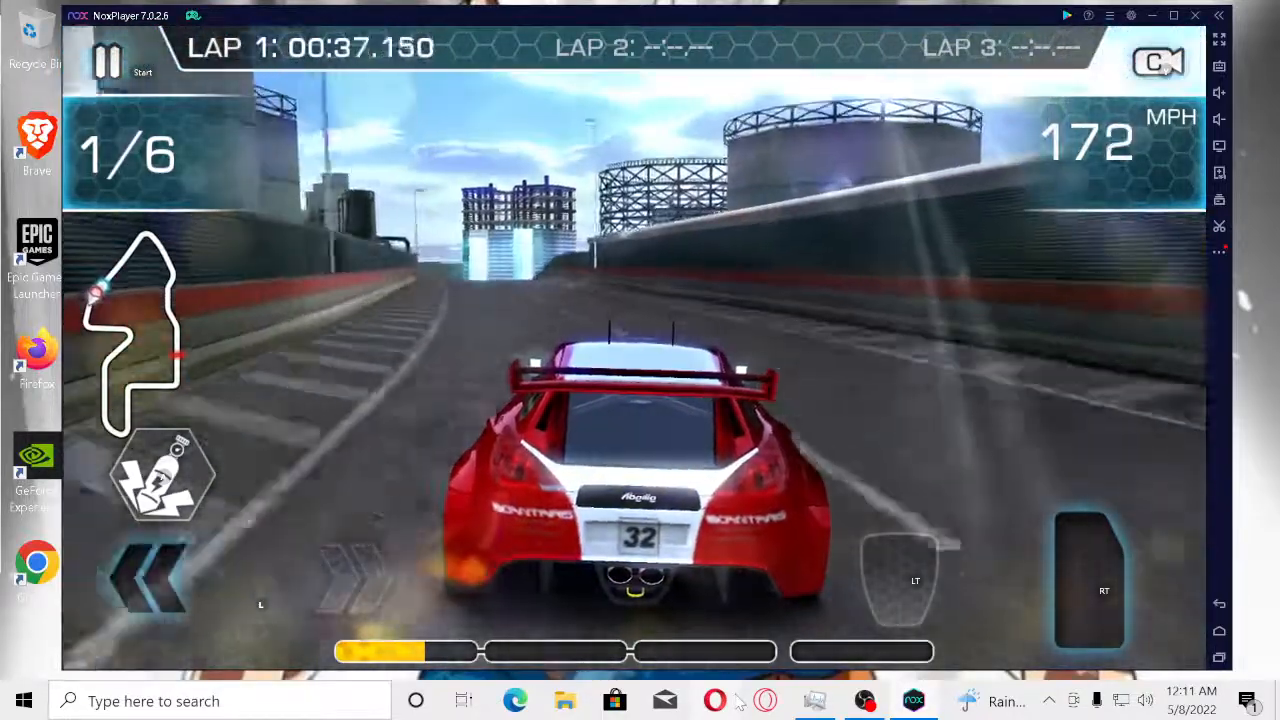
# Step: Pause the Harbor Line 765 race and exit to the event screen
pyautogui.click(108, 60)
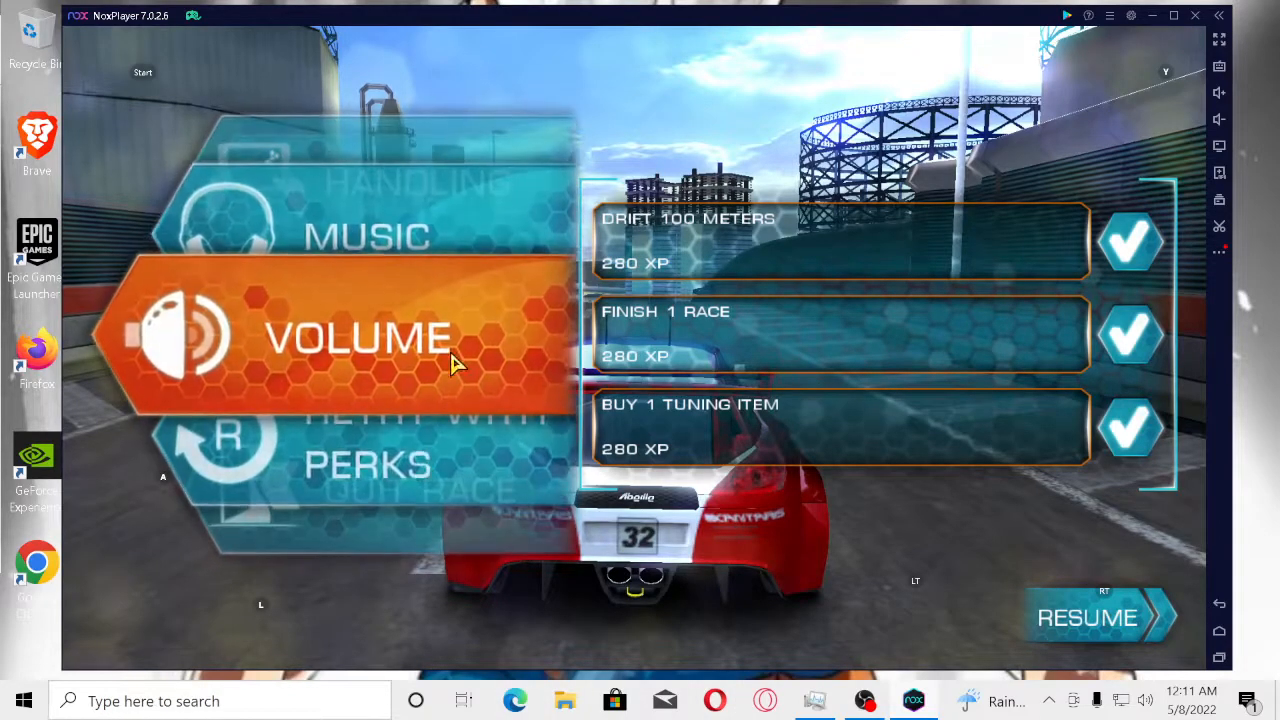
pyautogui.click(1088, 616)
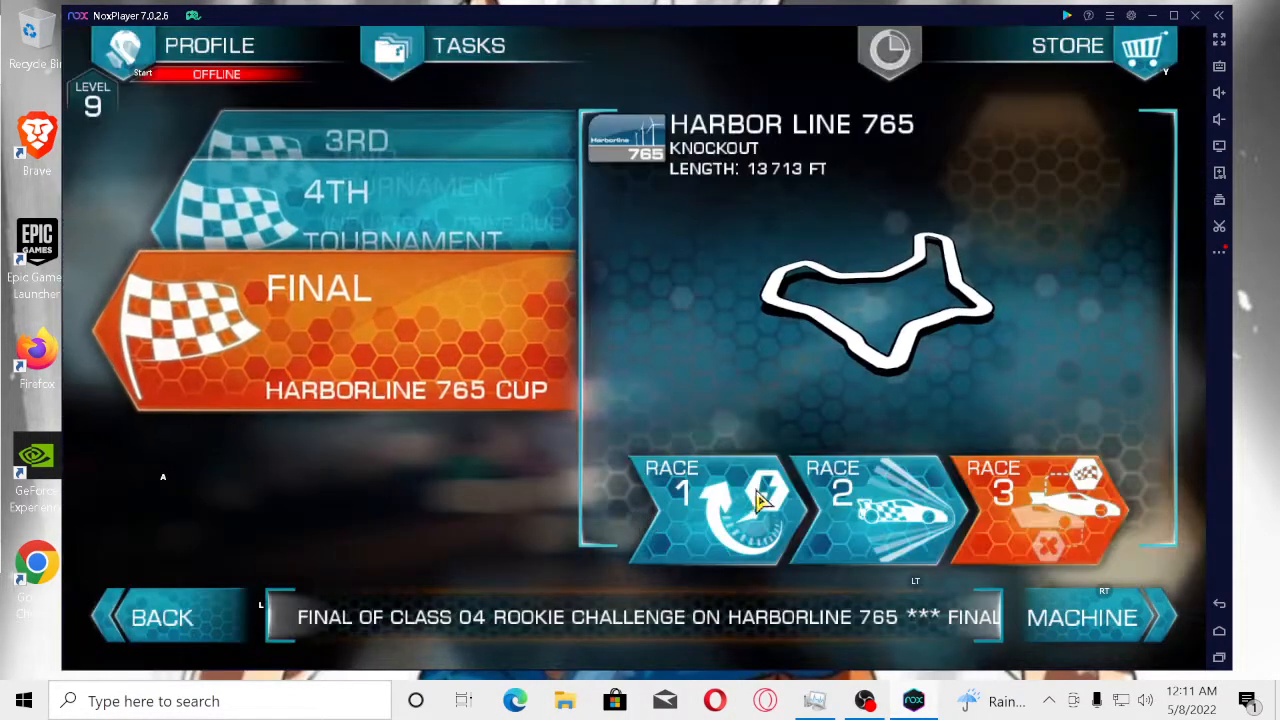